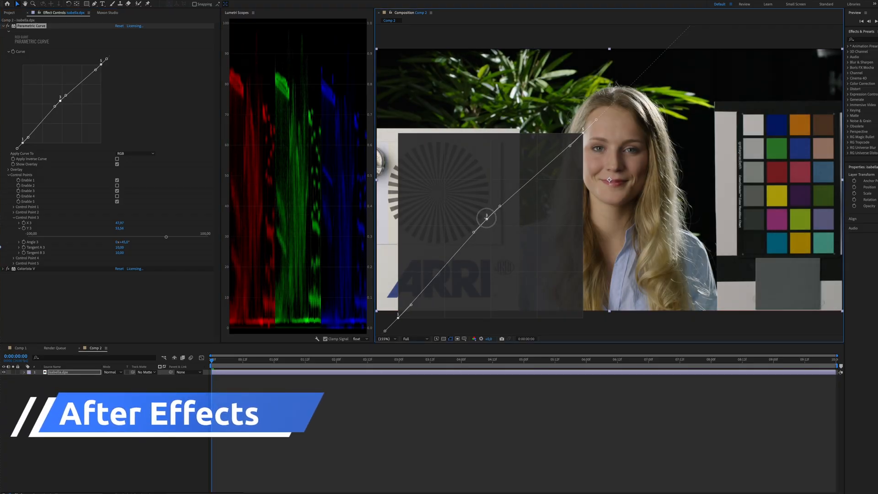
Bend the curve's middle point up, then down to darken, and return it to neutral
{"action": "left_click_drag", "start_coordinate": [486, 217], "coordinate": [479, 208]}
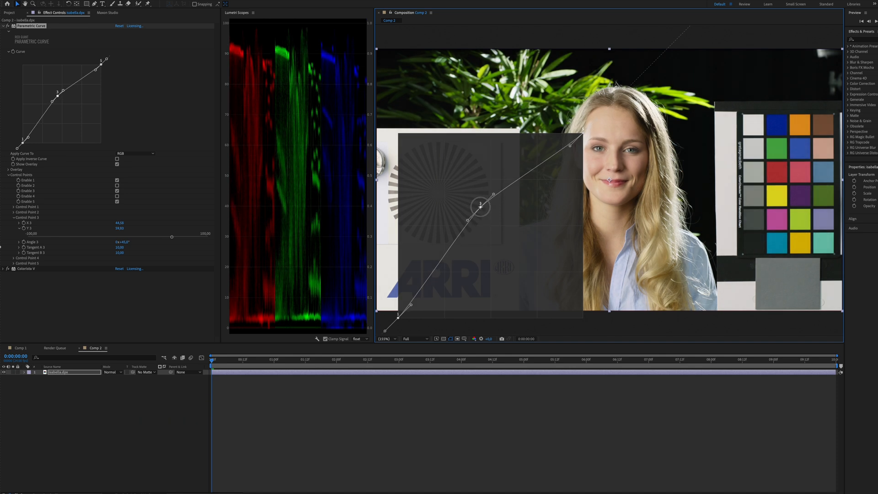
{"action": "left_click_drag", "start_coordinate": [480, 206], "coordinate": [485, 223]}
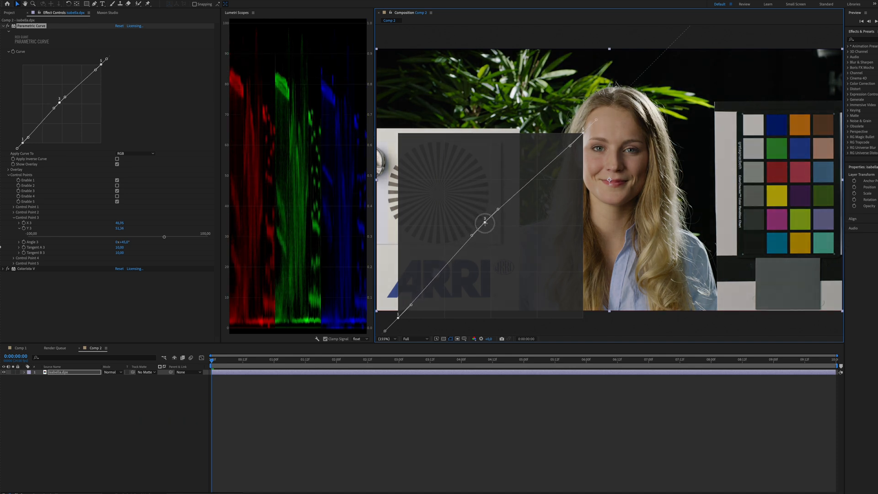
{"action": "left_click_drag", "start_coordinate": [485, 222], "coordinate": [492, 244]}
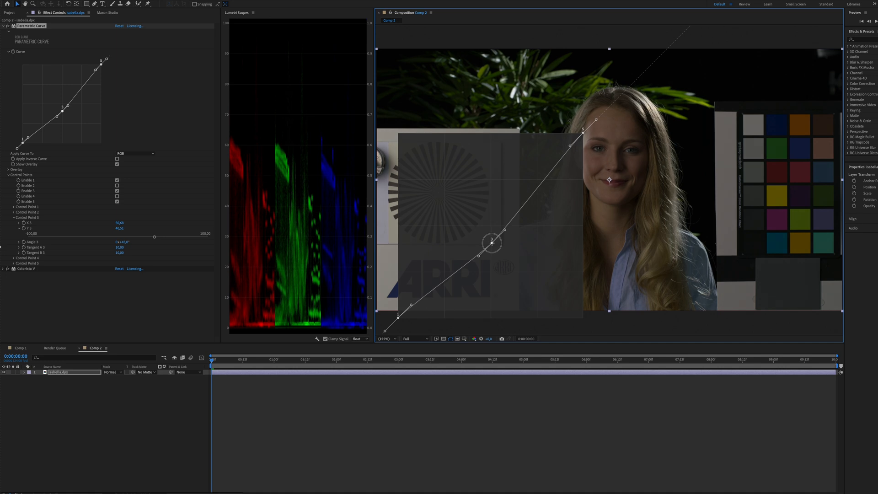
{"action": "left_click_drag", "start_coordinate": [491, 243], "coordinate": [491, 239]}
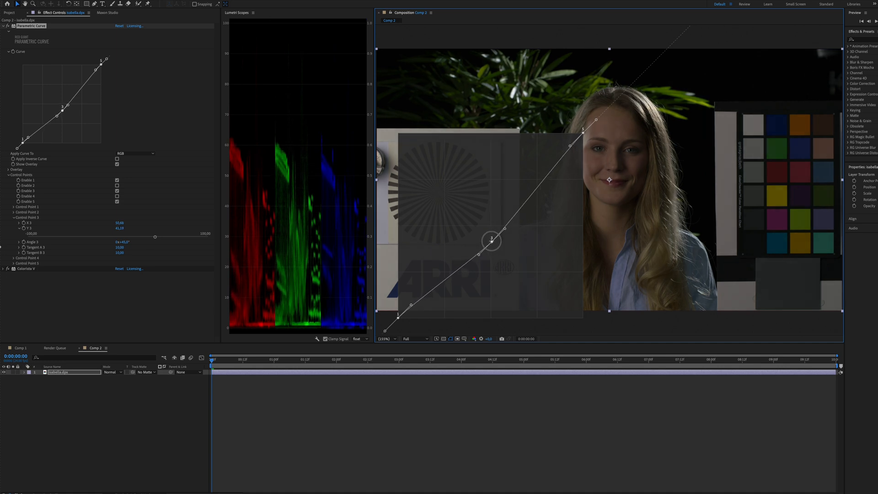
{"action": "left_click_drag", "start_coordinate": [491, 240], "coordinate": [485, 231]}
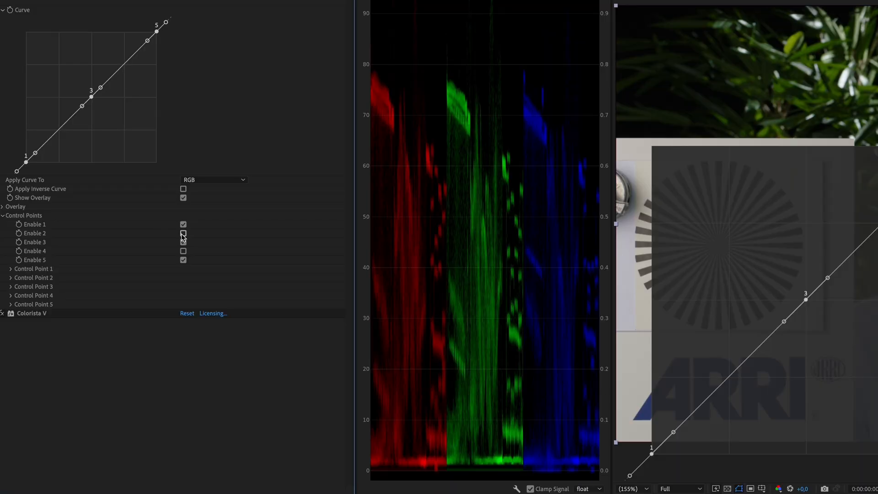
Enable control point 2 and nudge the shadow end of the curve
{"action": "left_click", "coordinate": [183, 233]}
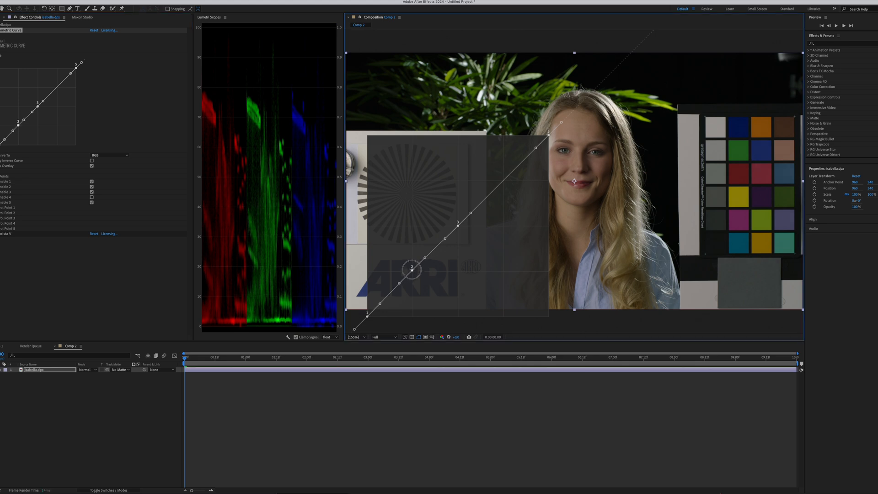
{"action": "left_click_drag", "start_coordinate": [412, 269], "coordinate": [408, 264]}
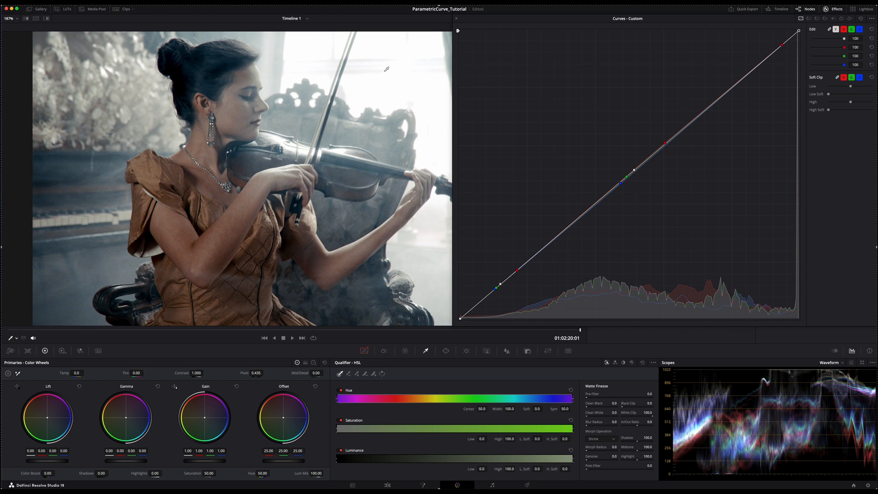
{"action": "mouse_move", "coordinate": [632, 172]}
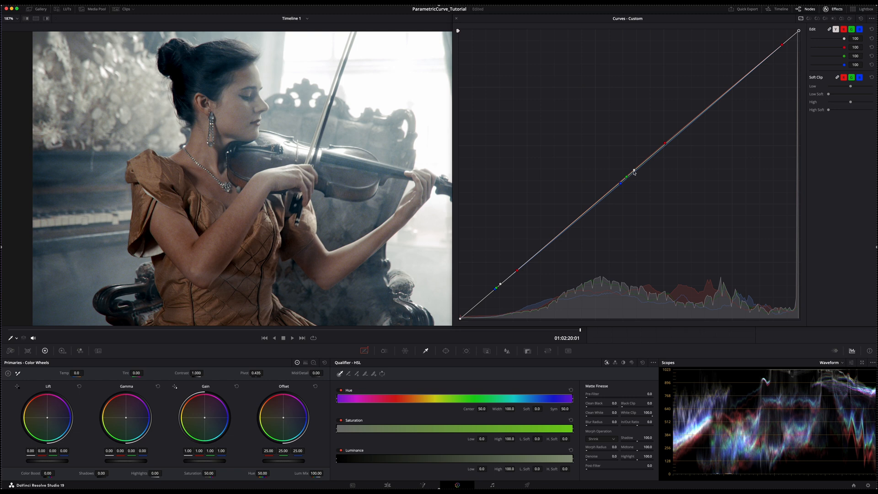
Steepen the upper curve to brighten highlights, then ease the midtones back toward neutral
{"action": "left_click_drag", "start_coordinate": [633, 172], "coordinate": [622, 150]}
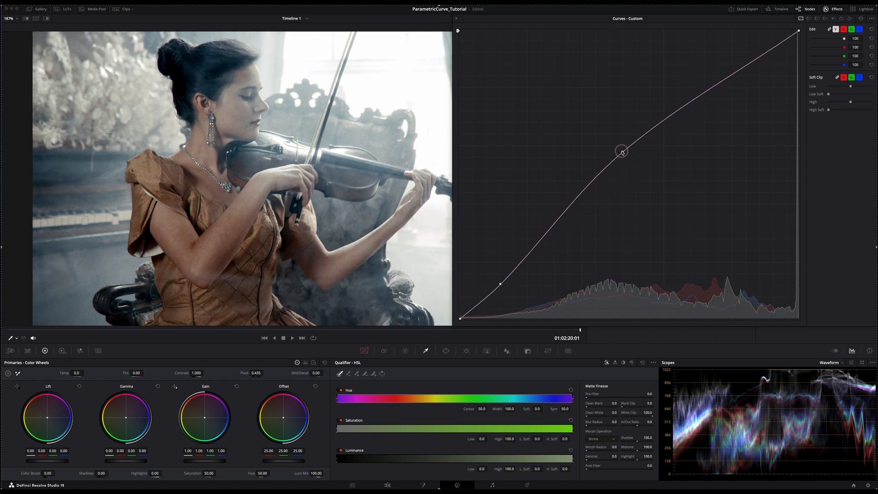
{"action": "left_click_drag", "start_coordinate": [622, 150], "coordinate": [620, 153]}
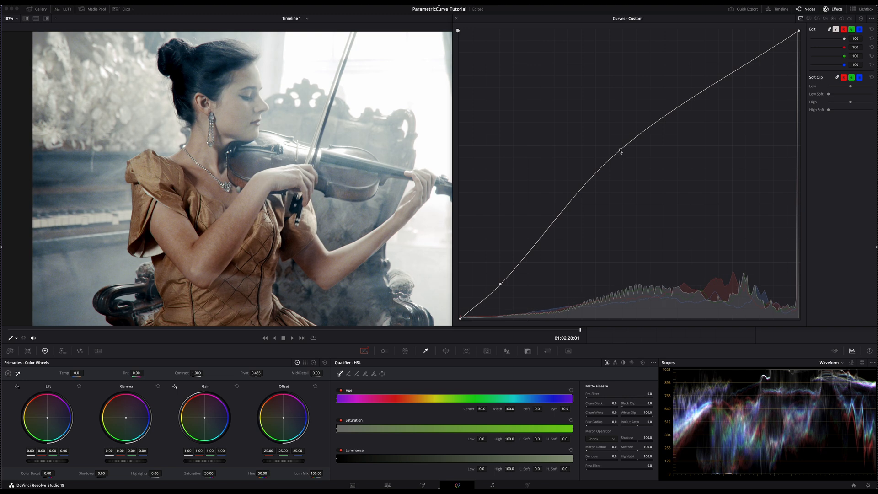
{"action": "left_click_drag", "start_coordinate": [620, 151], "coordinate": [635, 193]}
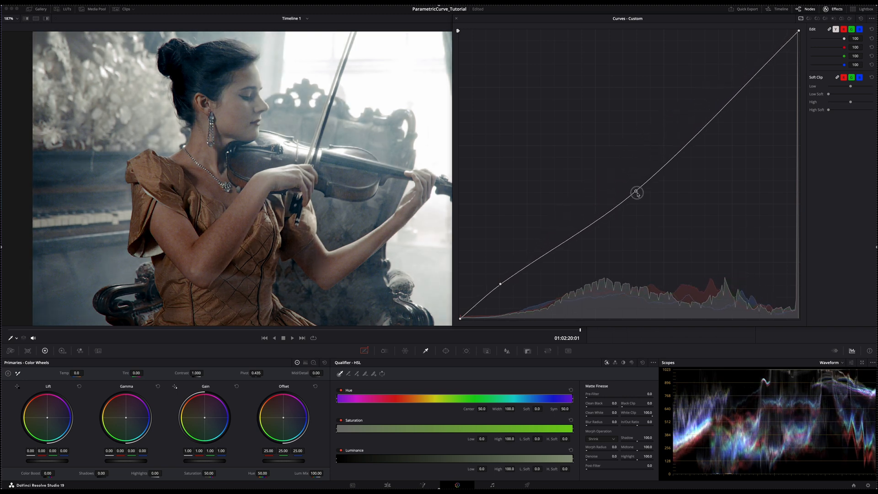
Drag the white point left until the highlights clip
{"action": "left_click_drag", "start_coordinate": [636, 193], "coordinate": [774, 30]}
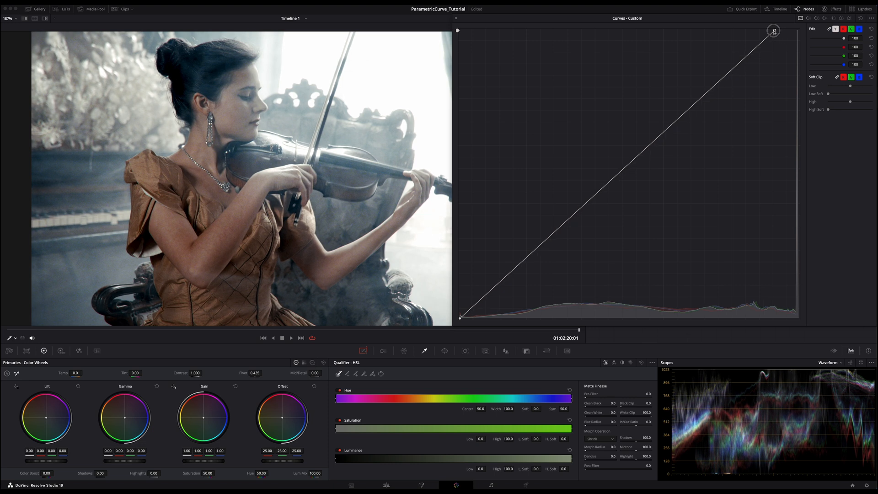
{"action": "left_click_drag", "start_coordinate": [774, 31], "coordinate": [719, 33]}
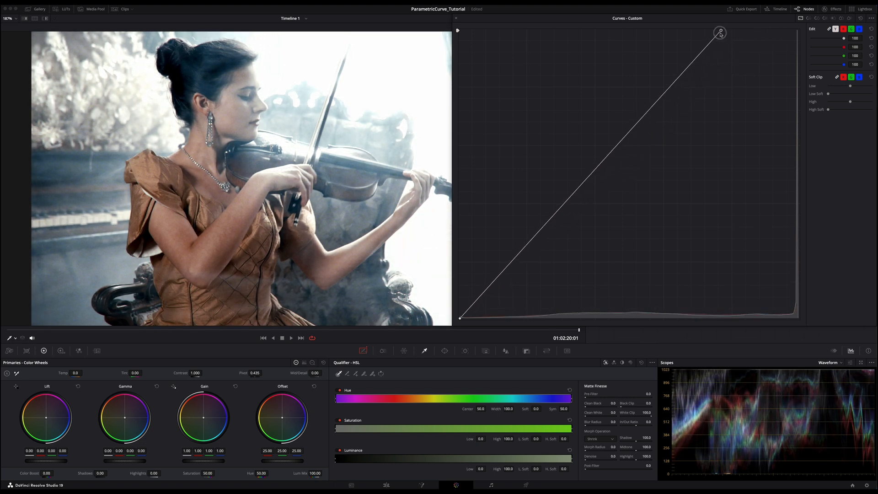
{"action": "left_click_drag", "start_coordinate": [720, 32], "coordinate": [705, 30]}
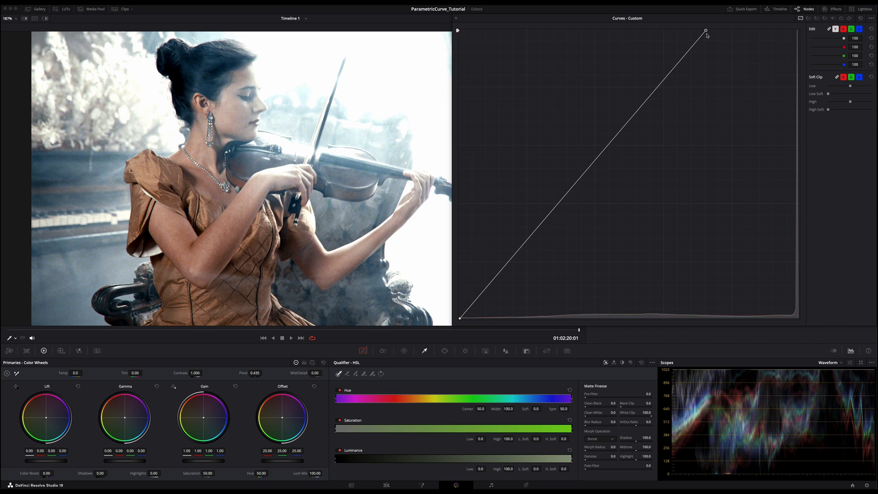
{"action": "mouse_move", "coordinate": [718, 35]}
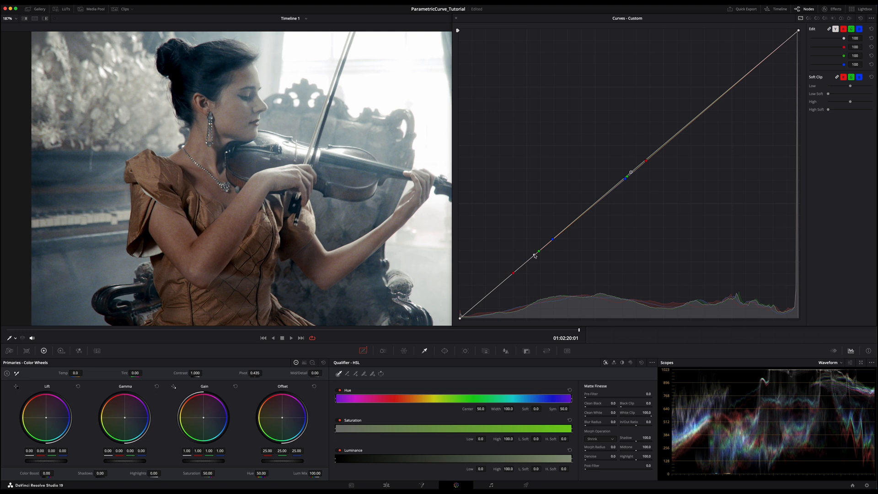
{"action": "mouse_move", "coordinate": [532, 258]}
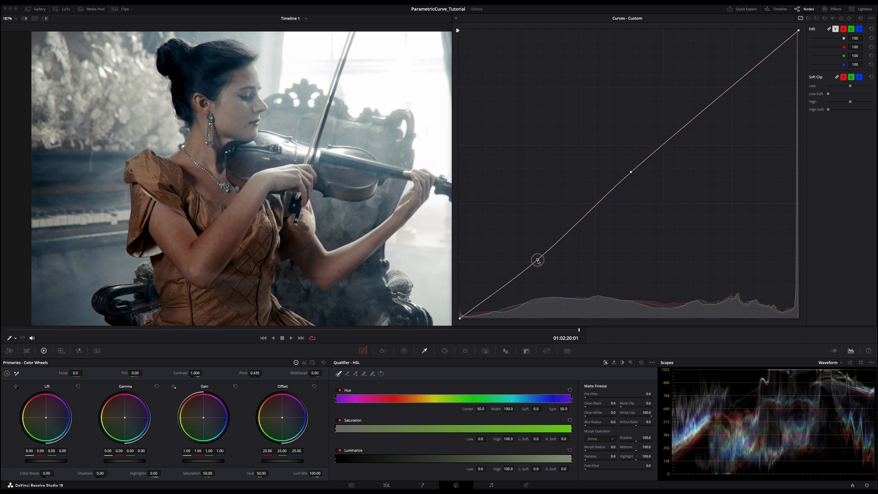
Anchor a point in the shadows and lift the upper midtones with a new point
{"action": "left_click_drag", "start_coordinate": [537, 260], "coordinate": [544, 267]}
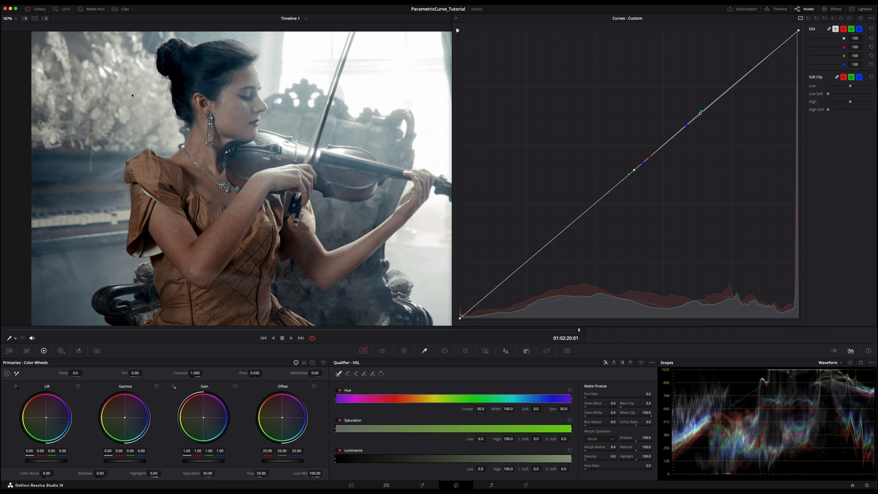
{"action": "left_click_drag", "start_coordinate": [700, 110], "coordinate": [693, 98]}
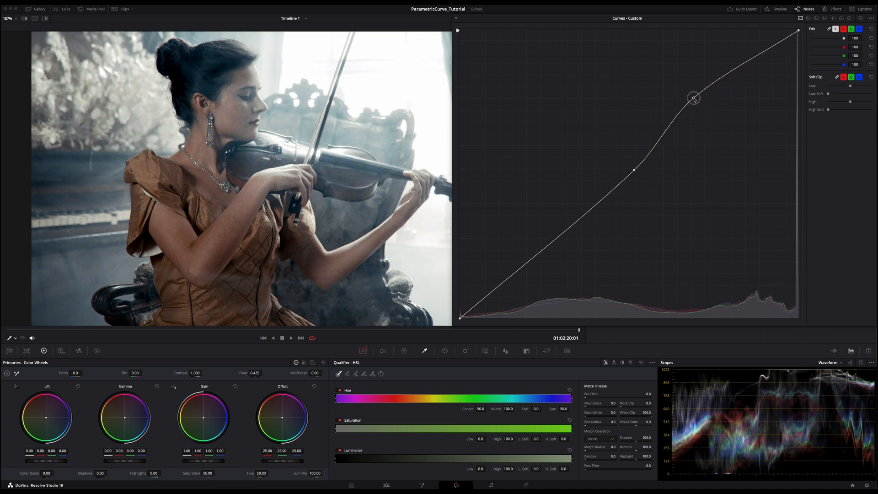
{"action": "left_click_drag", "start_coordinate": [694, 98], "coordinate": [697, 97]}
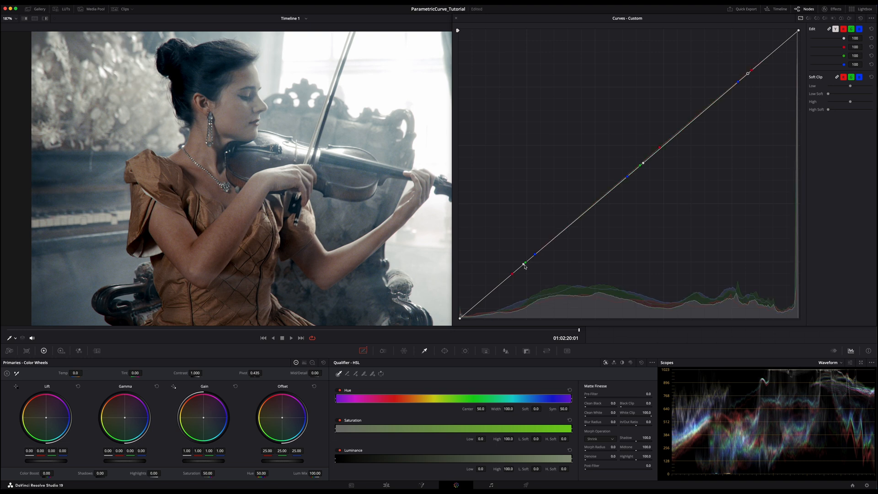
Pull the shadow point down to shape the curve into an S
{"action": "left_click_drag", "start_coordinate": [747, 73], "coordinate": [732, 67]}
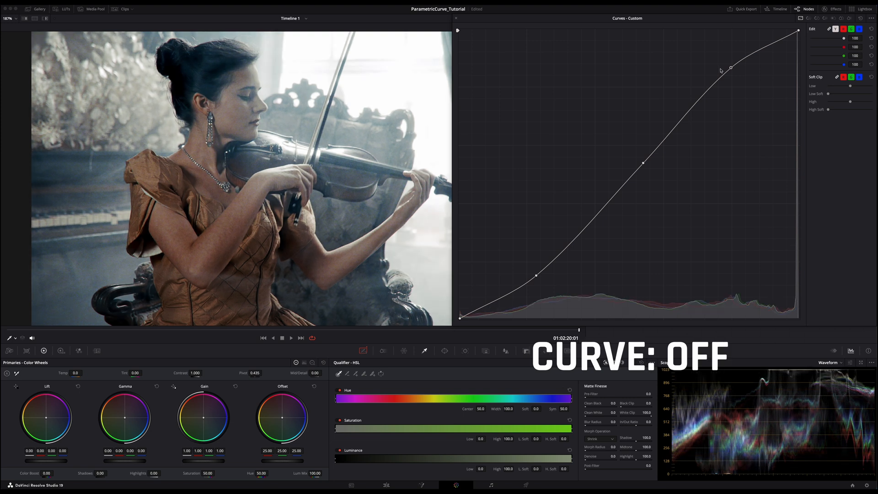
Unlink the channels and select the blue curve for editing
{"action": "left_click", "coordinate": [836, 27]}
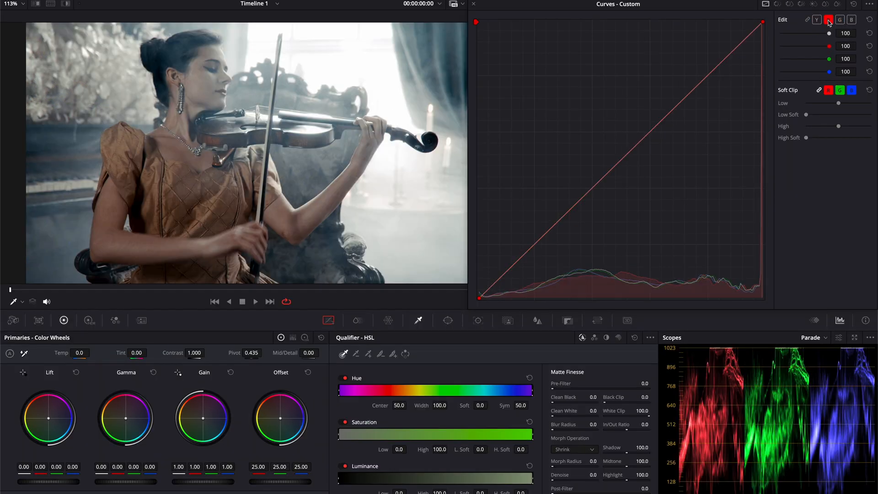
{"action": "left_click", "coordinate": [859, 20]}
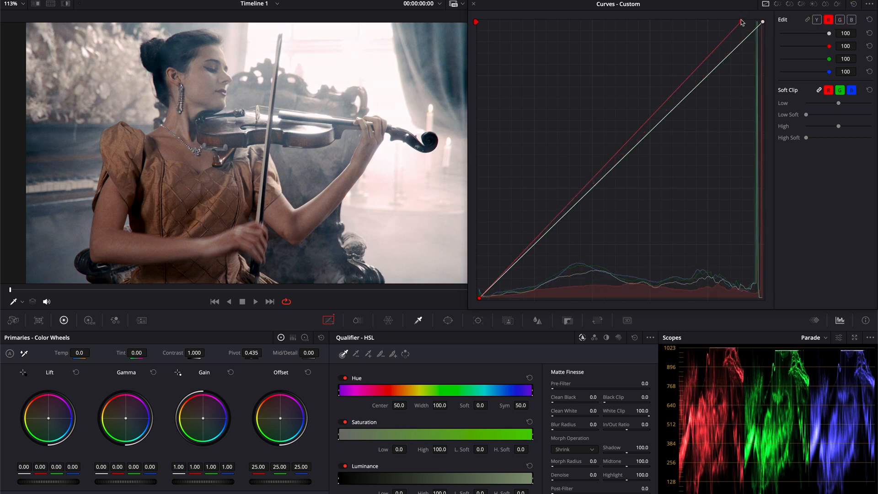
{"action": "left_click", "coordinate": [849, 19]}
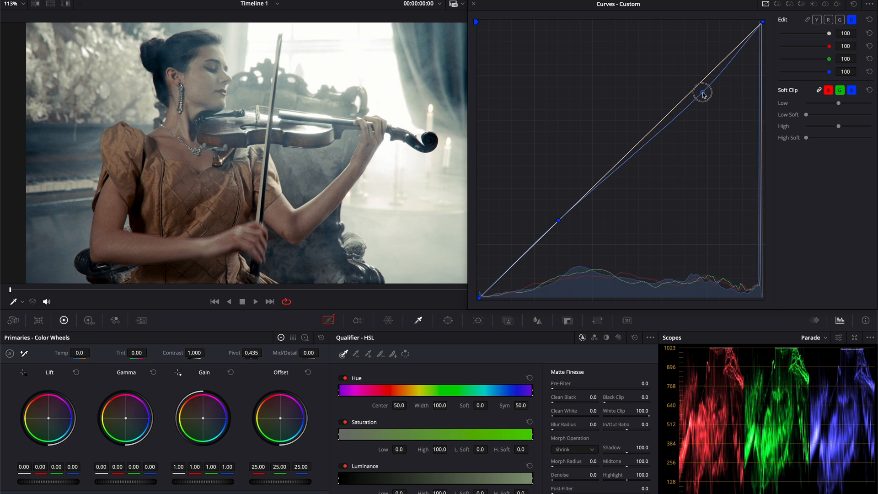
Lower blue in the highlights and raise it in the shadows for a teal-orange split tone
{"action": "left_click_drag", "start_coordinate": [703, 91], "coordinate": [704, 100]}
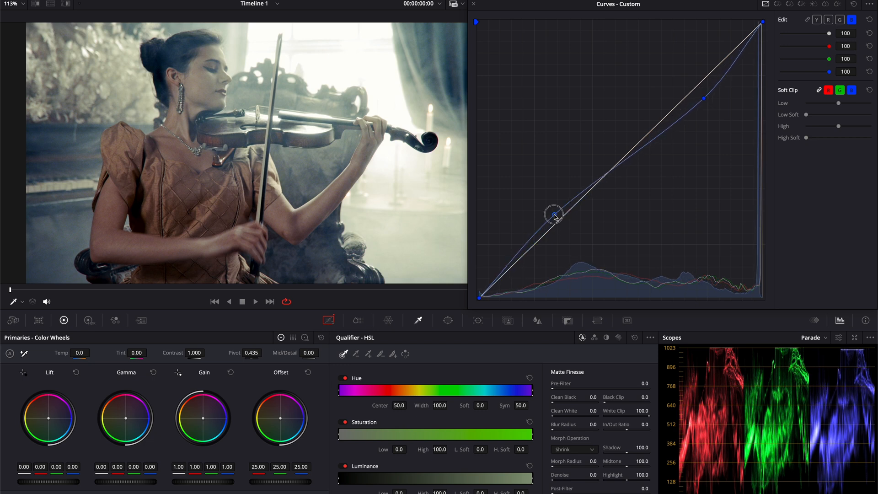
{"action": "left_click_drag", "start_coordinate": [553, 216], "coordinate": [552, 209]}
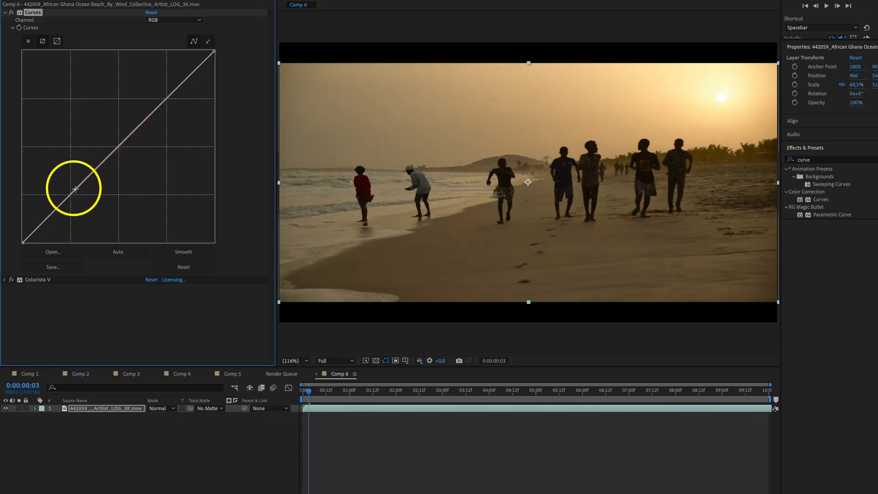
{"action": "left_click_drag", "start_coordinate": [74, 189], "coordinate": [87, 210]}
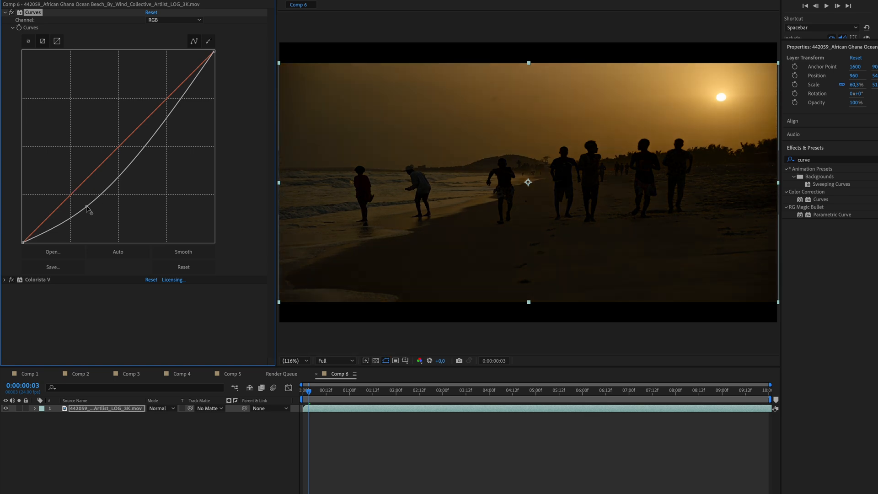
{"action": "left_click_drag", "start_coordinate": [89, 209], "coordinate": [139, 130]}
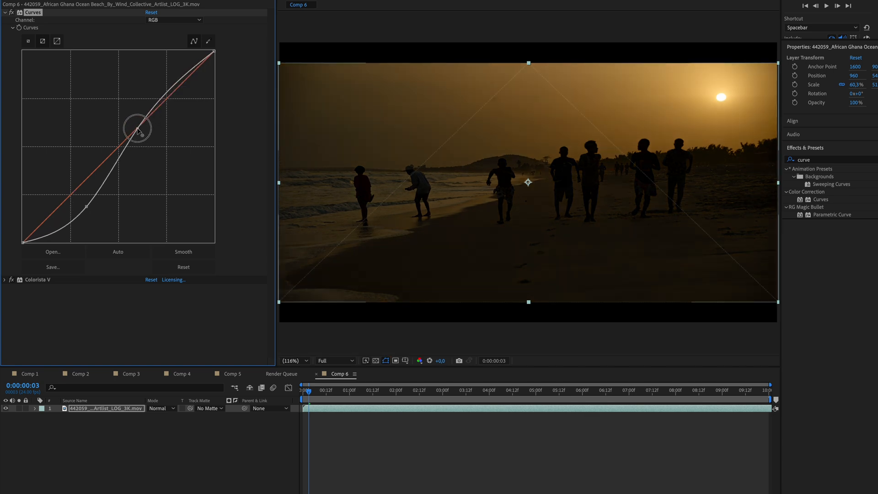
{"action": "left_click_drag", "start_coordinate": [137, 130], "coordinate": [122, 111]}
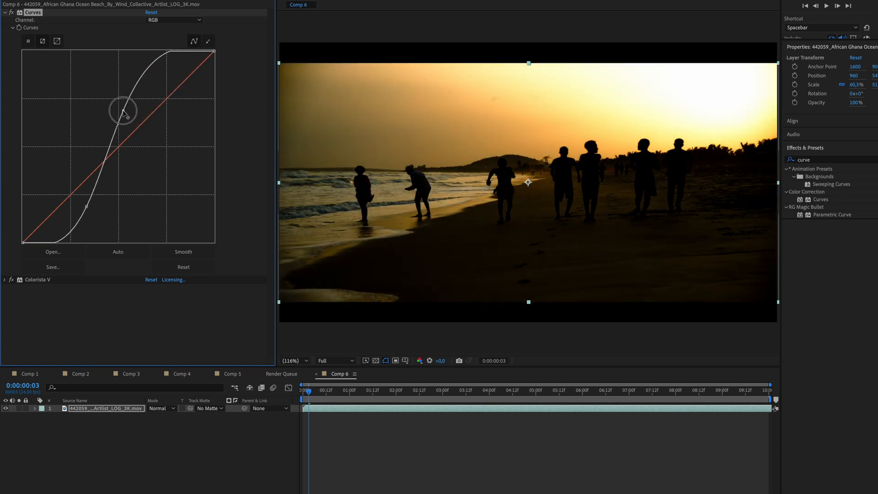
{"action": "left_click_drag", "start_coordinate": [120, 110], "coordinate": [136, 122]}
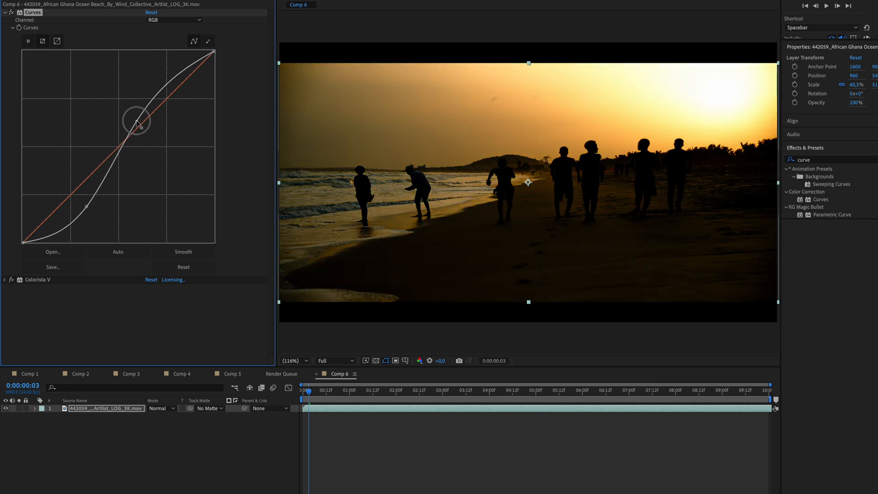
{"action": "left_click", "coordinate": [147, 13]}
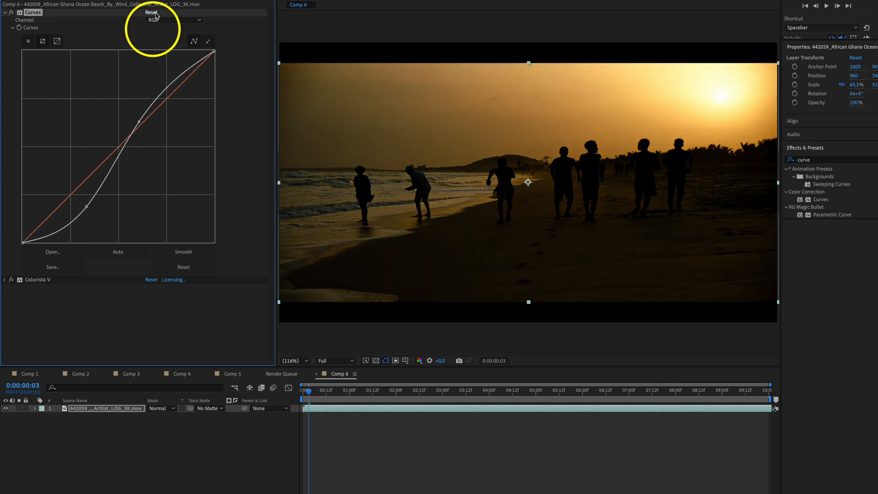
{"action": "left_click", "coordinate": [151, 12]}
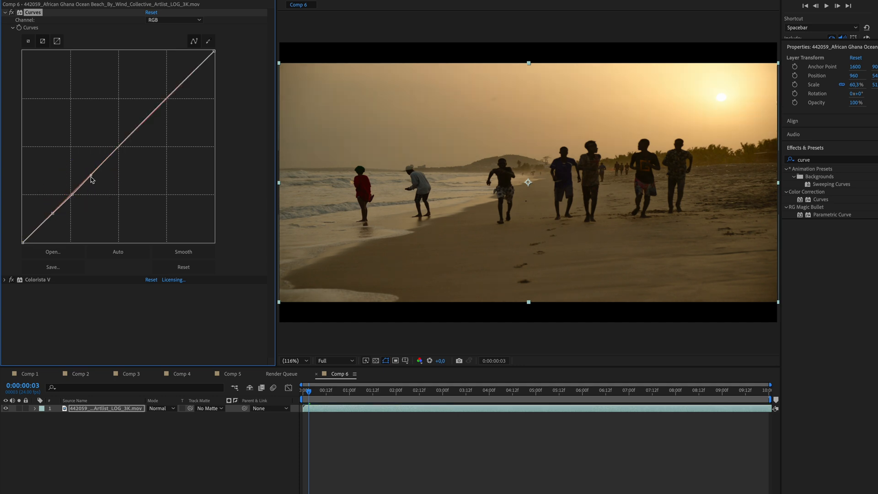
{"action": "left_click_drag", "start_coordinate": [92, 179], "coordinate": [79, 202]}
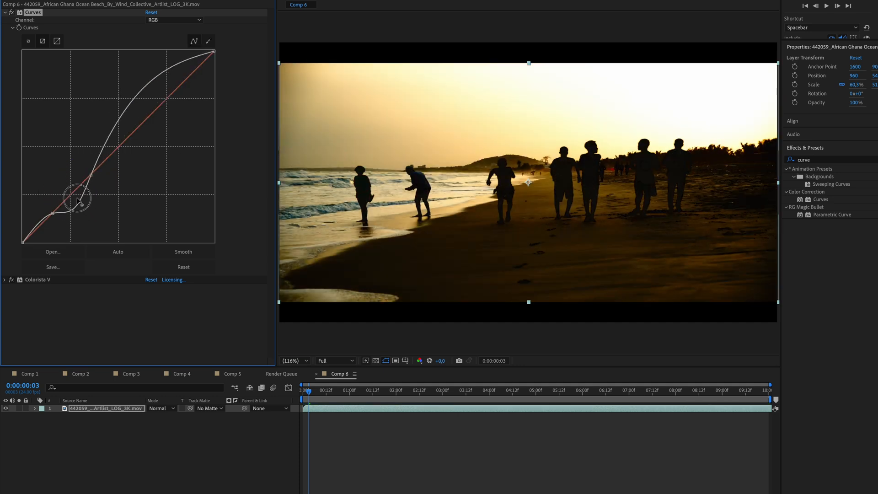
{"action": "left_click_drag", "start_coordinate": [79, 201], "coordinate": [81, 202]}
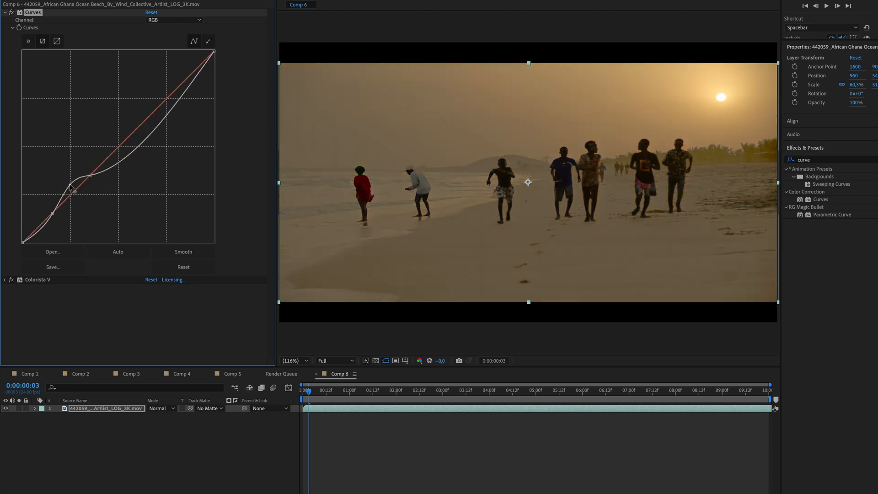
{"action": "left_click_drag", "start_coordinate": [71, 190], "coordinate": [69, 201]}
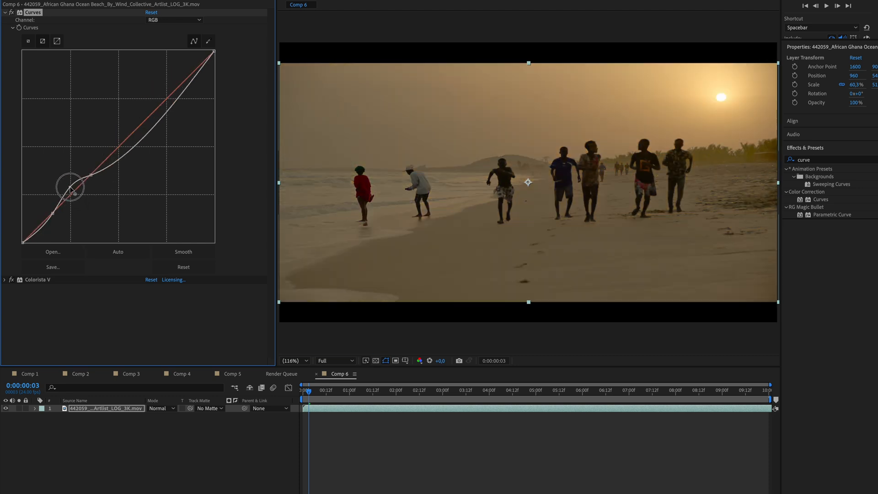
{"action": "left_click_drag", "start_coordinate": [70, 193], "coordinate": [73, 189]}
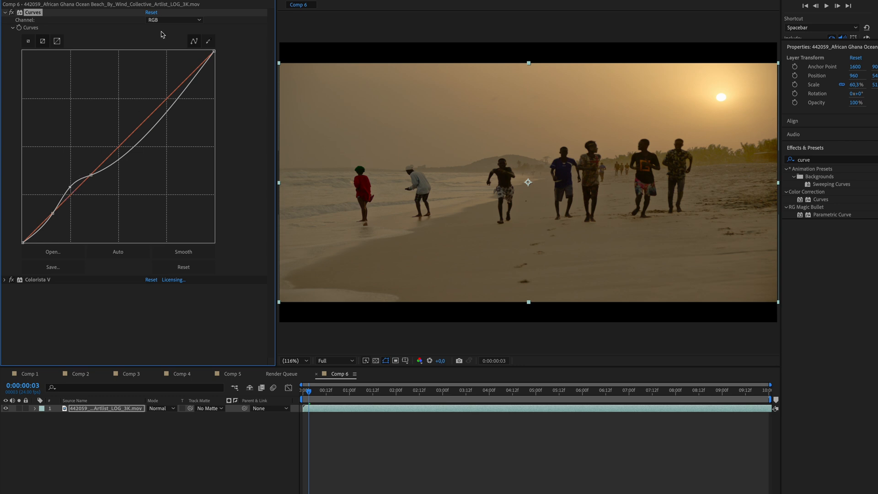
{"action": "left_click", "coordinate": [154, 13]}
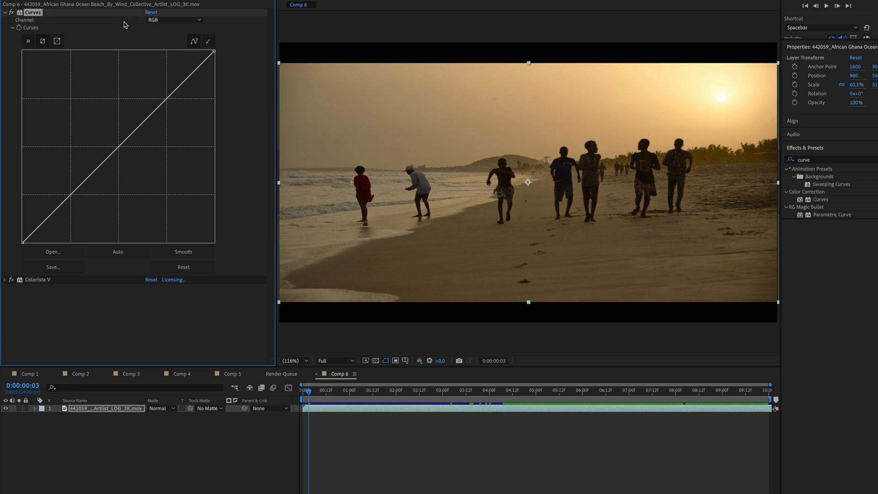
{"action": "left_click", "coordinate": [172, 20]}
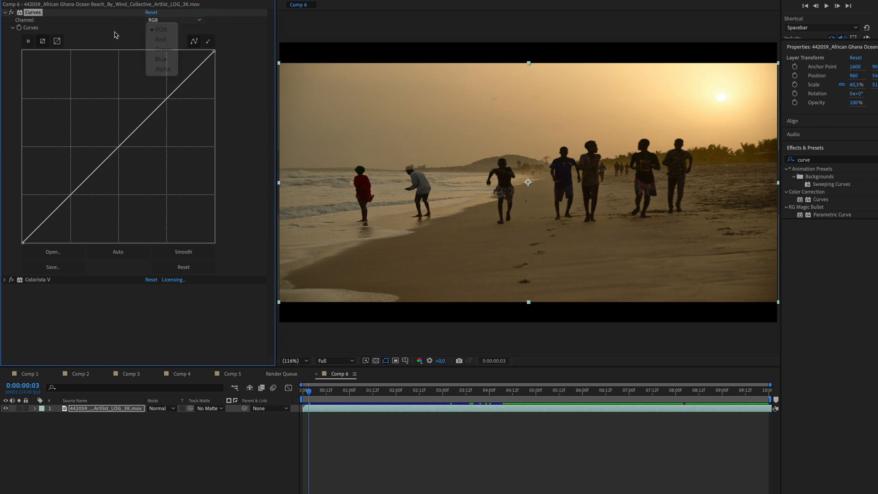
{"action": "left_click", "coordinate": [158, 29]}
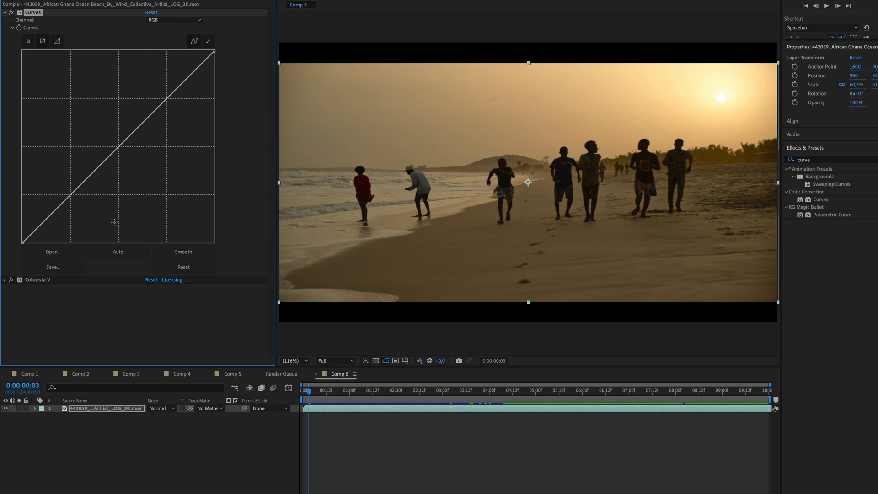
{"action": "mouse_move", "coordinate": [231, 217]}
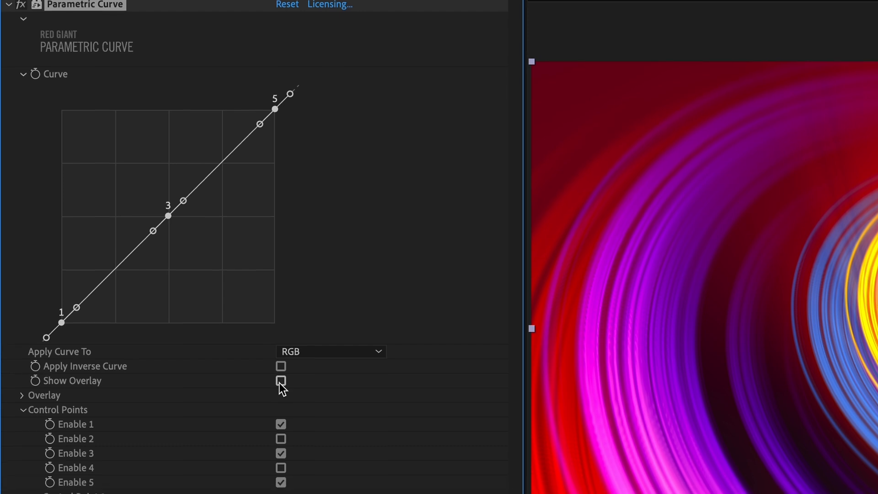
Tick Show Overlay so the curve graph is drawn over the swirl composition
{"action": "scroll", "scroll_direction": "down", "scroll_amount": 3}
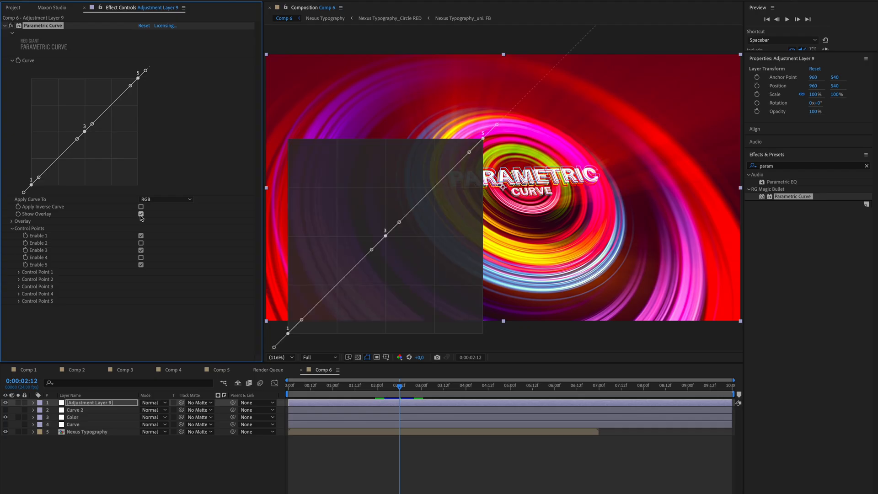
{"action": "left_click", "coordinate": [141, 214]}
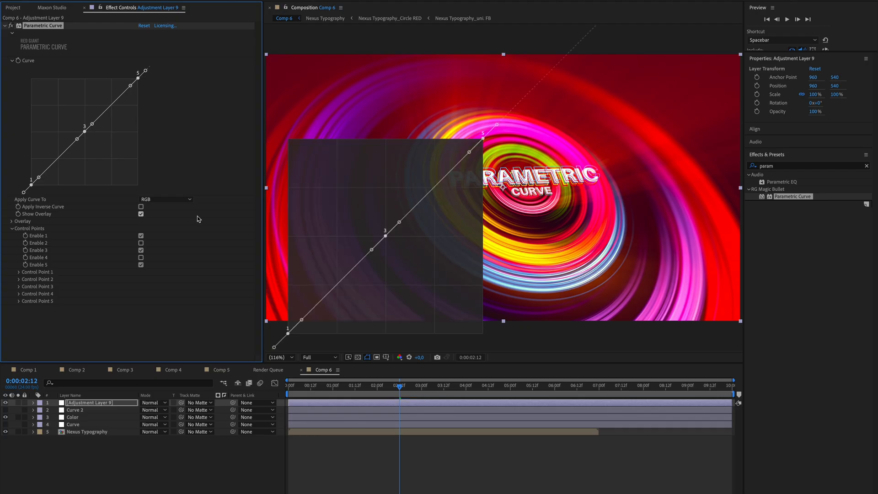
{"action": "mouse_move", "coordinate": [314, 214]}
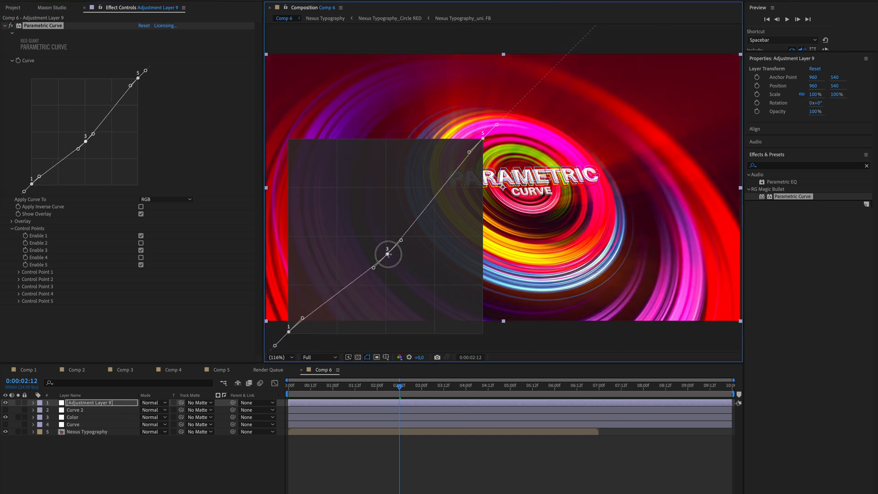
Reset the curve, leave only the end points enabled, and bow it upward with a tangent handle
{"action": "left_click", "coordinate": [143, 26]}
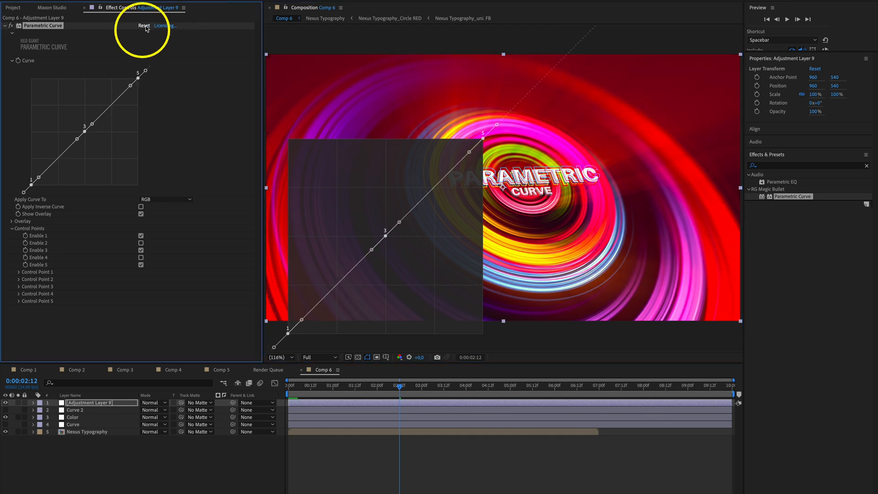
{"action": "left_click", "coordinate": [141, 257]}
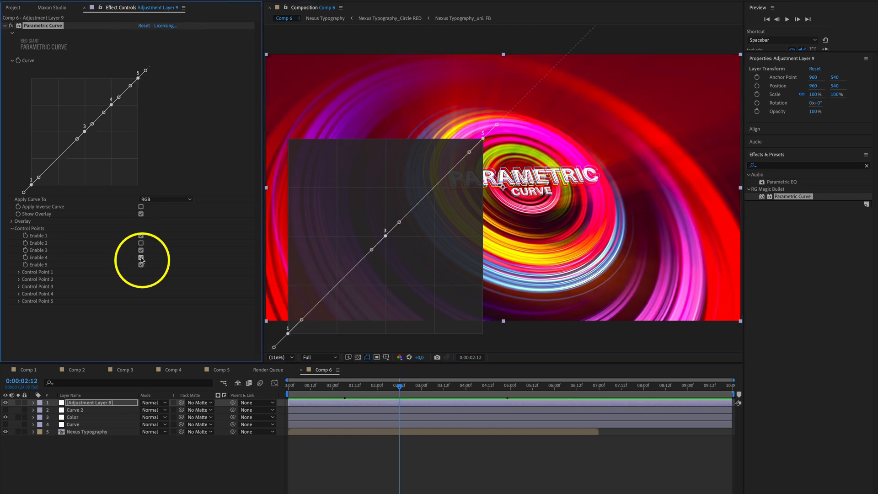
{"action": "left_click", "coordinate": [140, 244]}
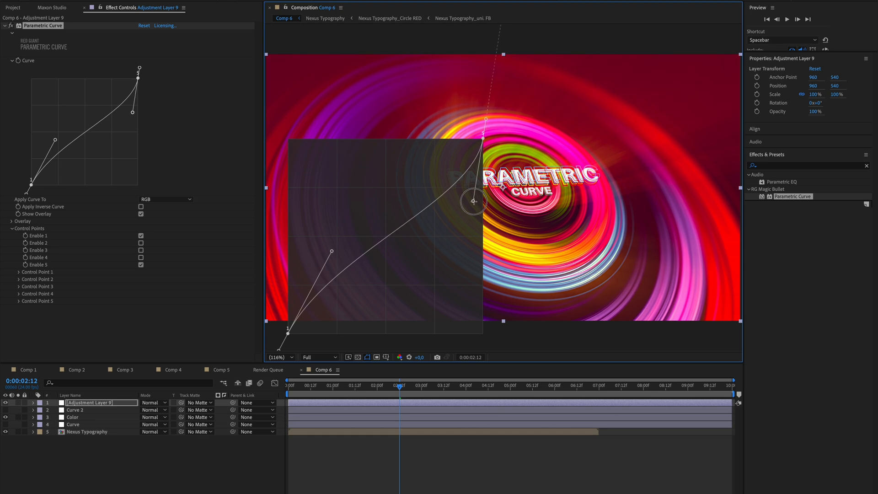
{"action": "left_click_drag", "start_coordinate": [473, 200], "coordinate": [380, 186]}
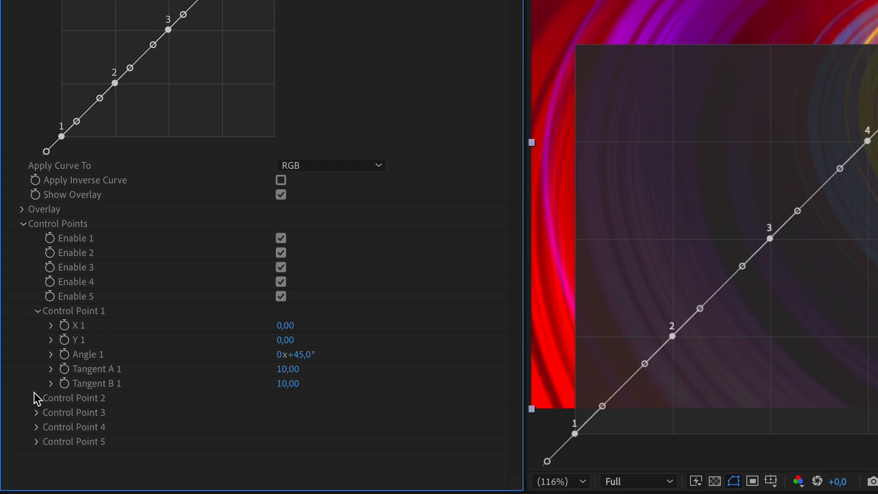
Expose control point 1's X value, nudge it, and start an expression on it
{"action": "left_click", "coordinate": [50, 325]}
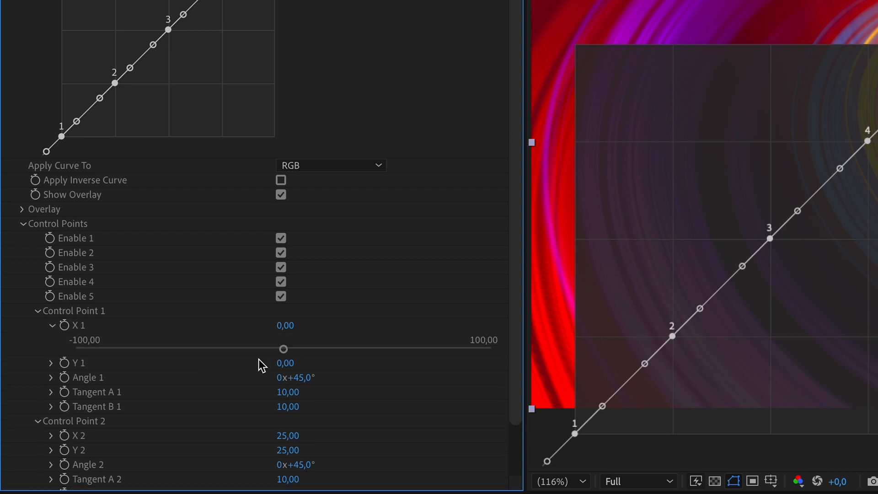
{"action": "left_click_drag", "start_coordinate": [283, 348], "coordinate": [287, 349]}
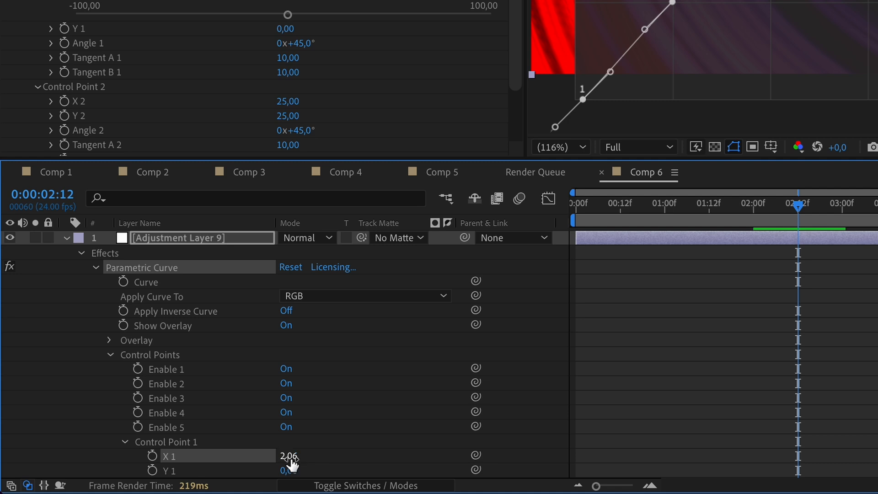
{"action": "right_click", "coordinate": [288, 455]}
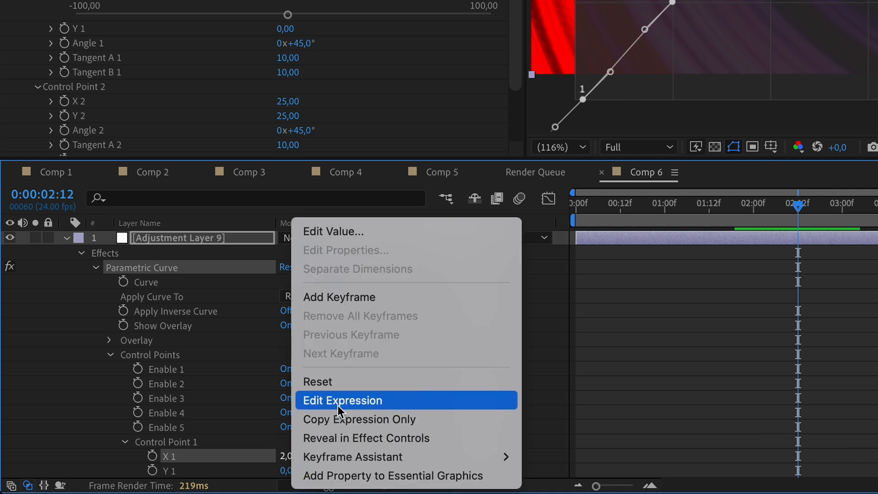
{"action": "left_click", "coordinate": [342, 401]}
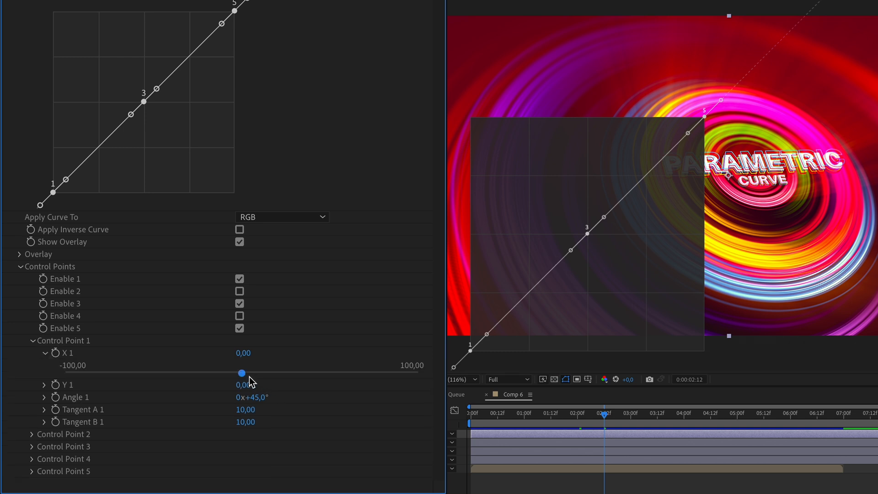
Set control point 1 to X -7,82 and Y 17,28 to lift the shadows
{"action": "left_click_drag", "start_coordinate": [241, 373], "coordinate": [271, 373]}
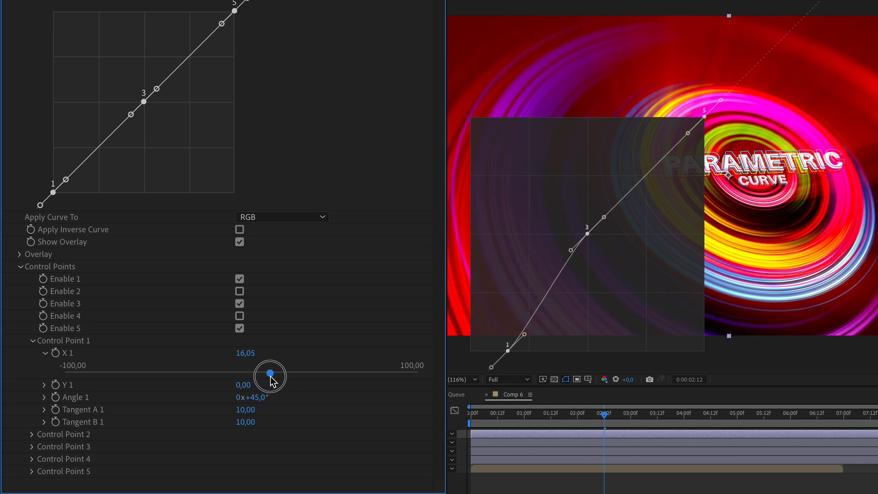
{"action": "left_click_drag", "start_coordinate": [271, 375], "coordinate": [243, 375]}
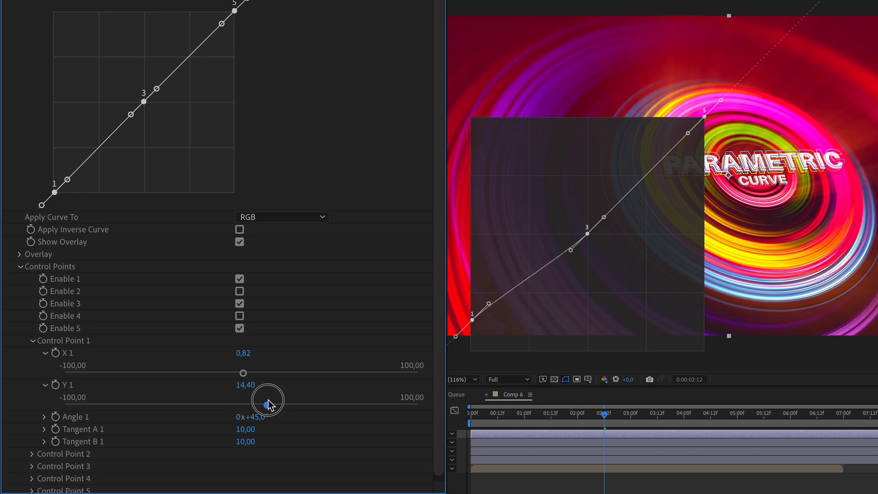
{"action": "left_click_drag", "start_coordinate": [268, 398], "coordinate": [255, 403]}
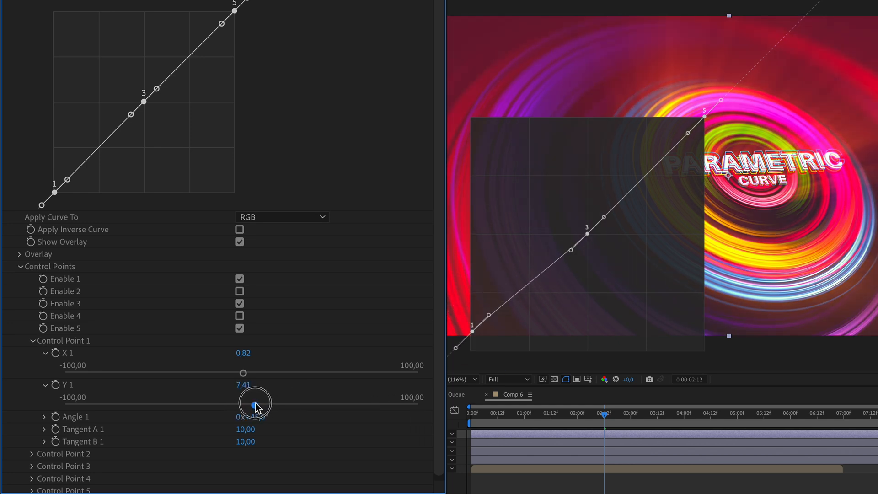
{"action": "left_click_drag", "start_coordinate": [255, 402], "coordinate": [243, 404]}
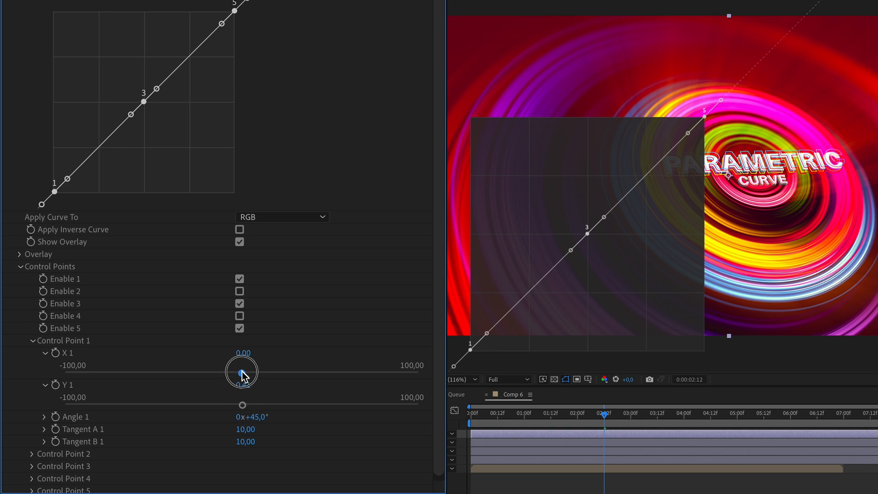
{"action": "left_click_drag", "start_coordinate": [241, 372], "coordinate": [228, 373]}
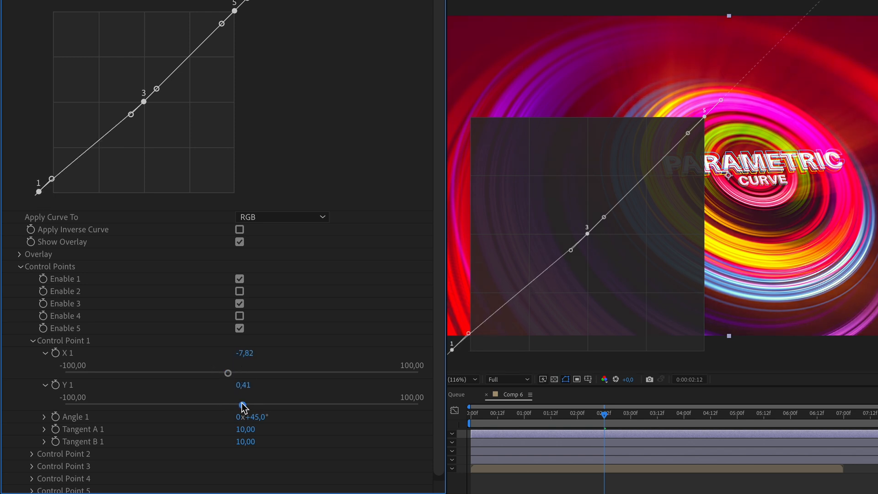
{"action": "left_click_drag", "start_coordinate": [242, 401], "coordinate": [274, 401]}
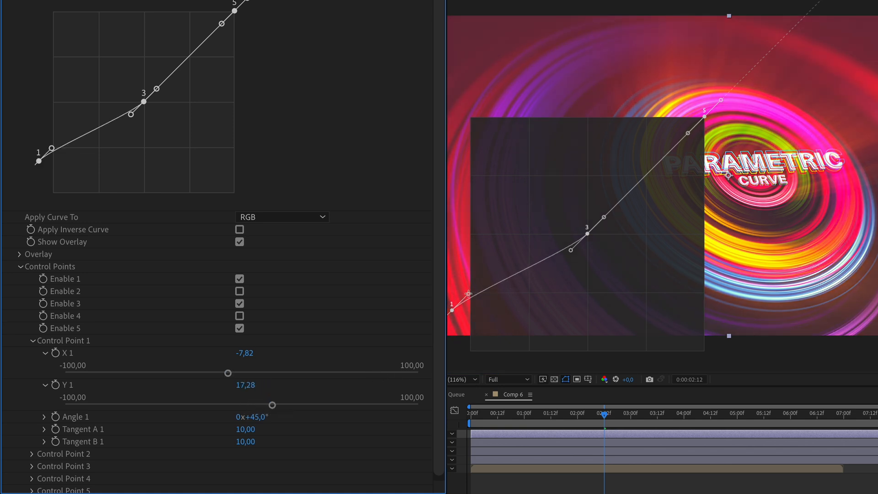
Flatten point 1's tangent in the overlay until its angle reads 90°
{"action": "left_click_drag", "start_coordinate": [492, 294], "coordinate": [546, 310]}
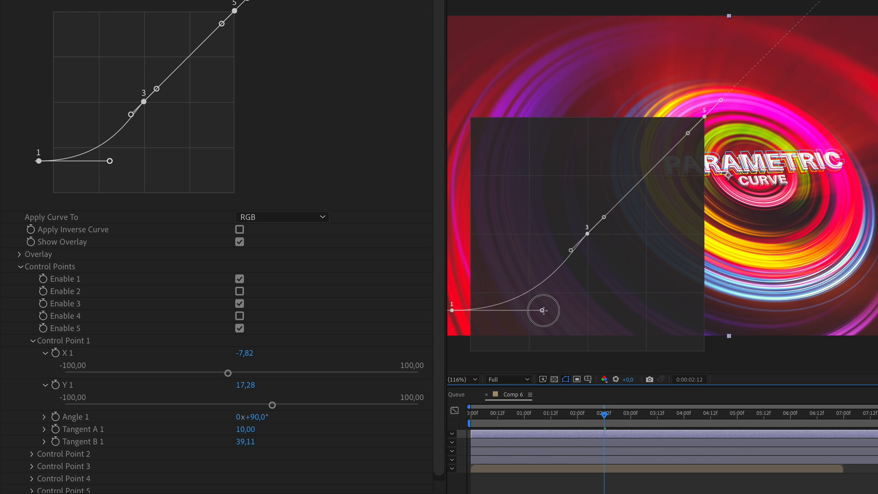
{"action": "left_click_drag", "start_coordinate": [544, 311], "coordinate": [548, 309]}
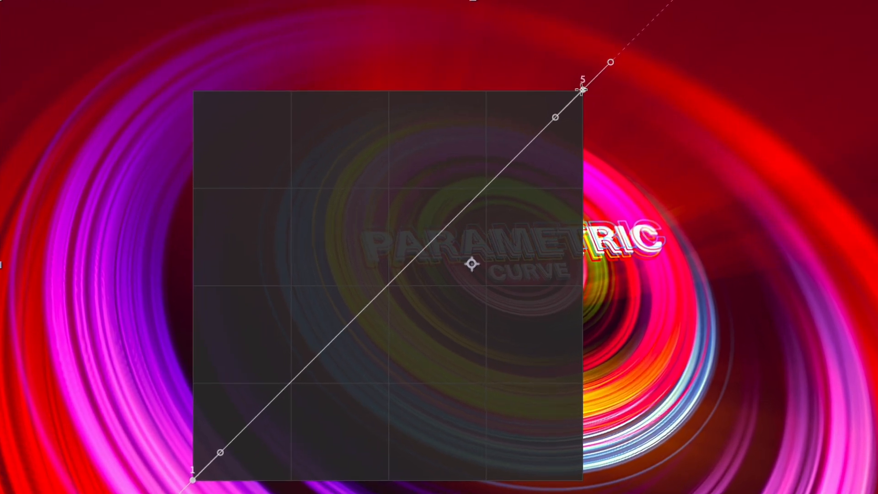
Pull point 5 down-left and stretch its tangent far left so the curve arches upward
{"action": "left_click_drag", "start_coordinate": [582, 90], "coordinate": [518, 146]}
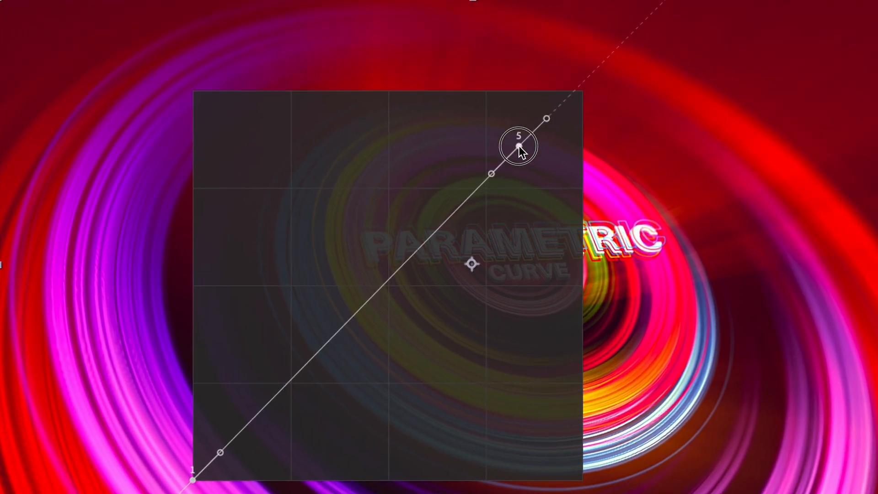
{"action": "left_click_drag", "start_coordinate": [518, 146], "coordinate": [322, 182]}
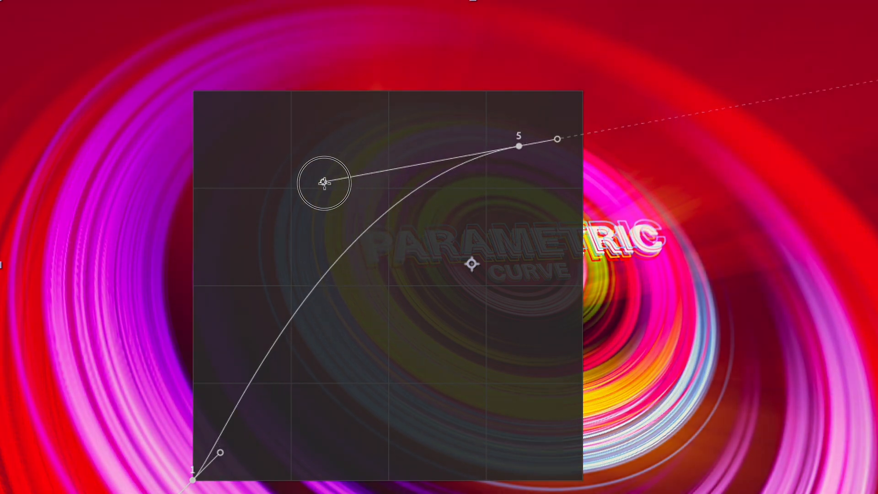
{"action": "left_click_drag", "start_coordinate": [323, 182], "coordinate": [318, 234]}
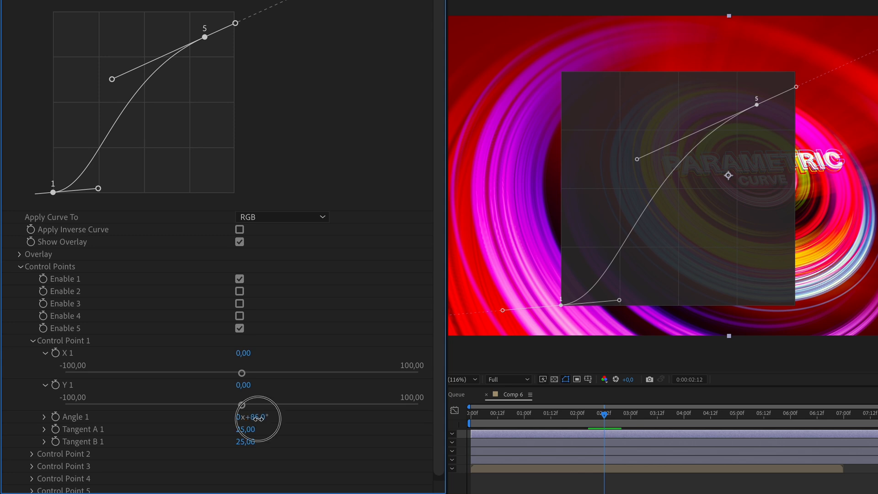
Scrub Angle 1, enter 180, then bring it back to about 77°
{"action": "left_click_drag", "start_coordinate": [259, 418], "coordinate": [290, 418]}
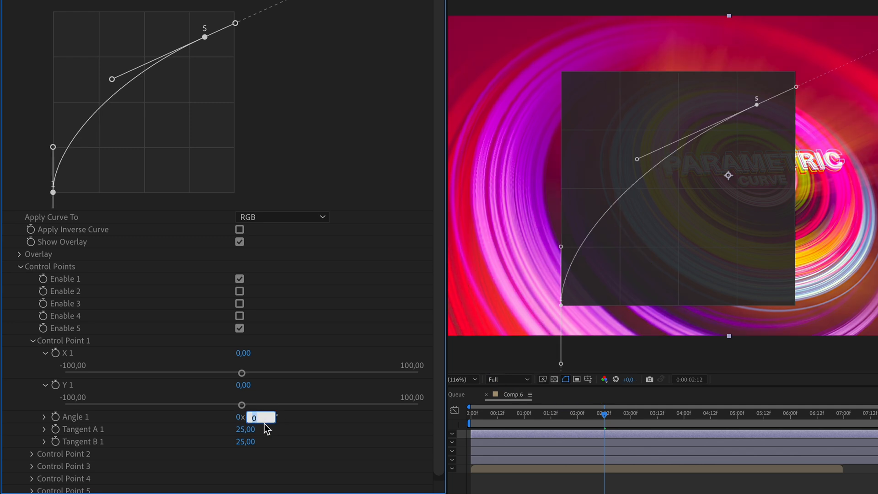
{"action": "type", "text": "180,0°"}
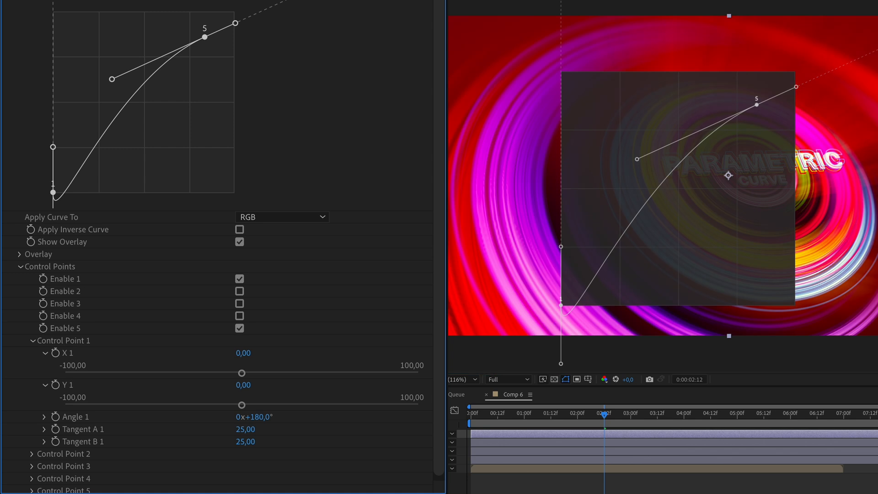
{"action": "left_click_drag", "start_coordinate": [263, 417], "coordinate": [184, 417]}
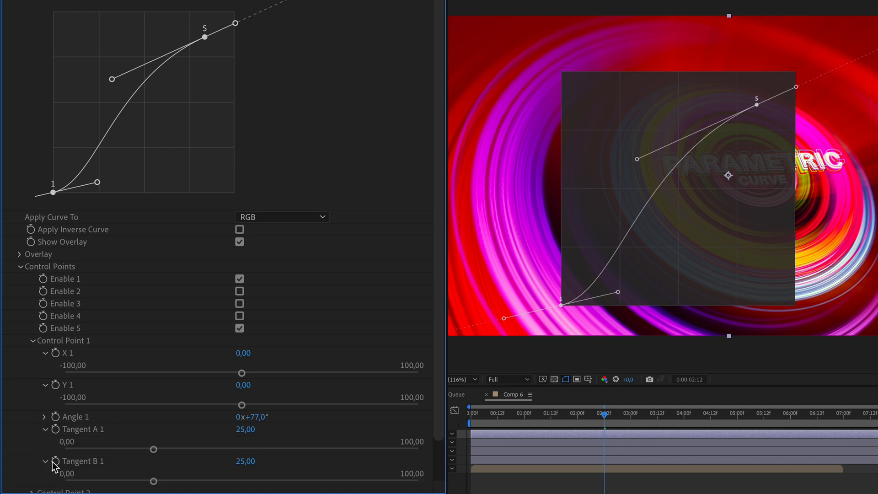
Set Tangent A 1 to 27,37 and Tangent B 1 to 55,35 for an S-shaped shadow bend
{"action": "left_click_drag", "start_coordinate": [152, 450], "coordinate": [164, 448]}
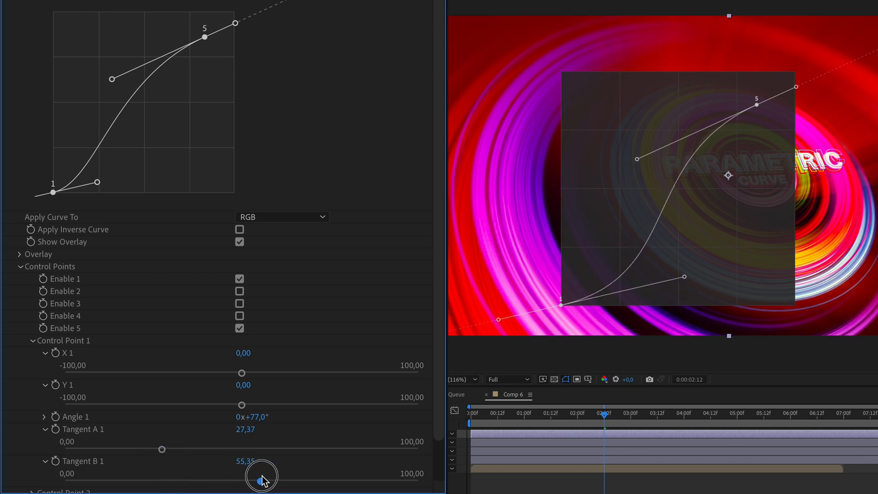
{"action": "left_click_drag", "start_coordinate": [263, 477], "coordinate": [192, 480]}
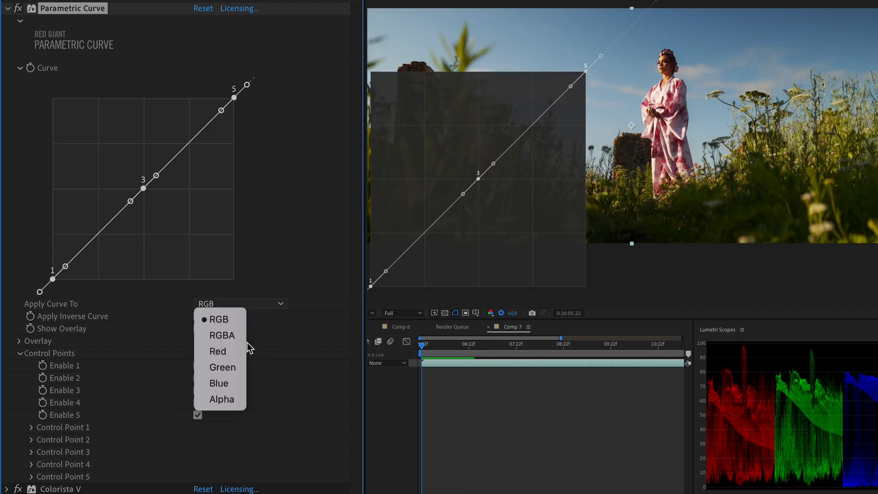
{"action": "mouse_move", "coordinate": [229, 385]}
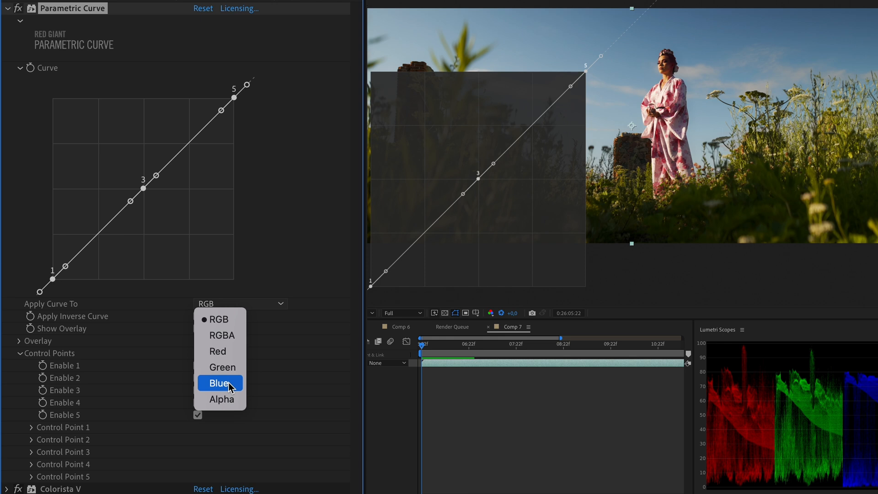
Restrict the Parametric Curve to the Blue channel and disable control point 3
{"action": "left_click", "coordinate": [219, 383]}
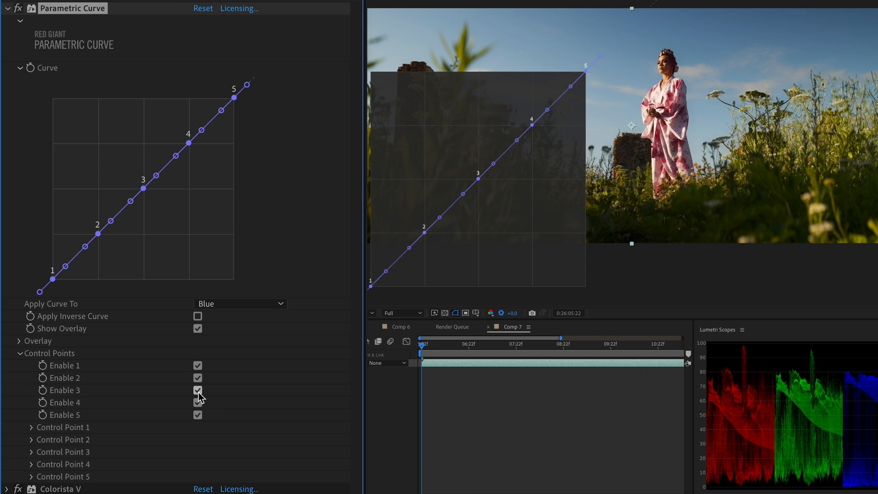
{"action": "left_click", "coordinate": [197, 389]}
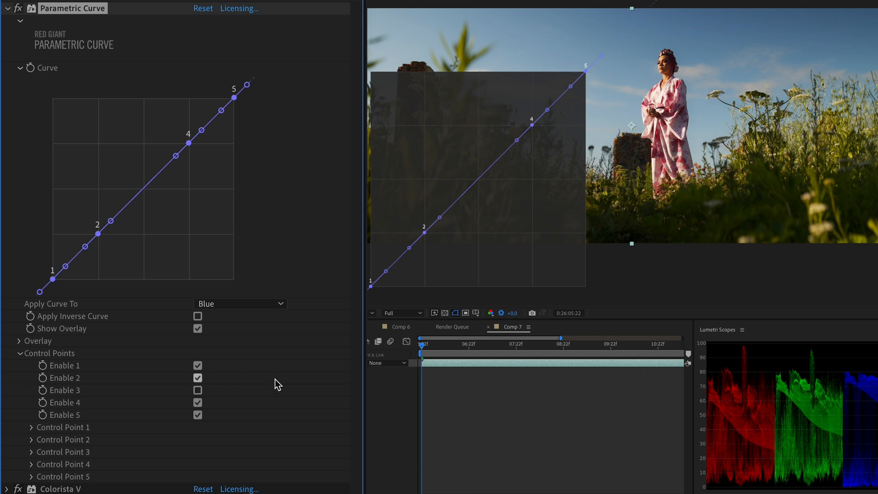
{"action": "mouse_move", "coordinate": [532, 131]}
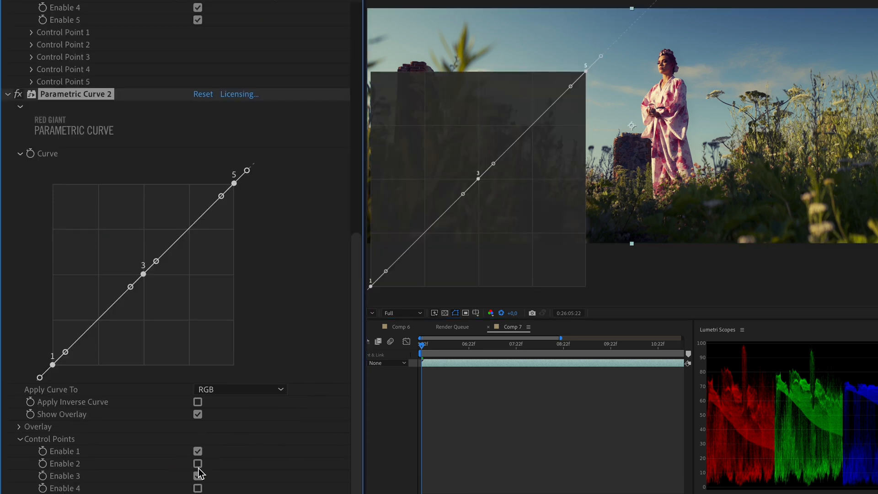
Limit Parametric Curve 2 to the Red channel and nudge point 4 into a soft S shape
{"action": "left_click", "coordinate": [240, 390]}
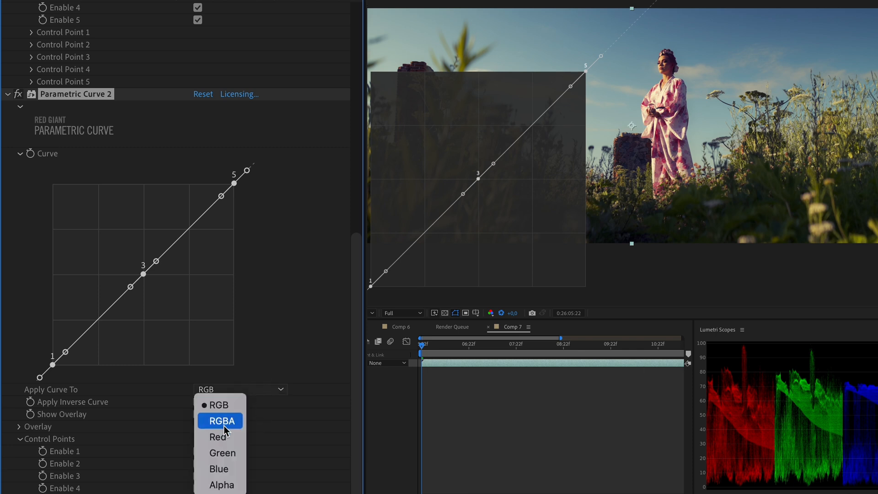
{"action": "left_click", "coordinate": [218, 438]}
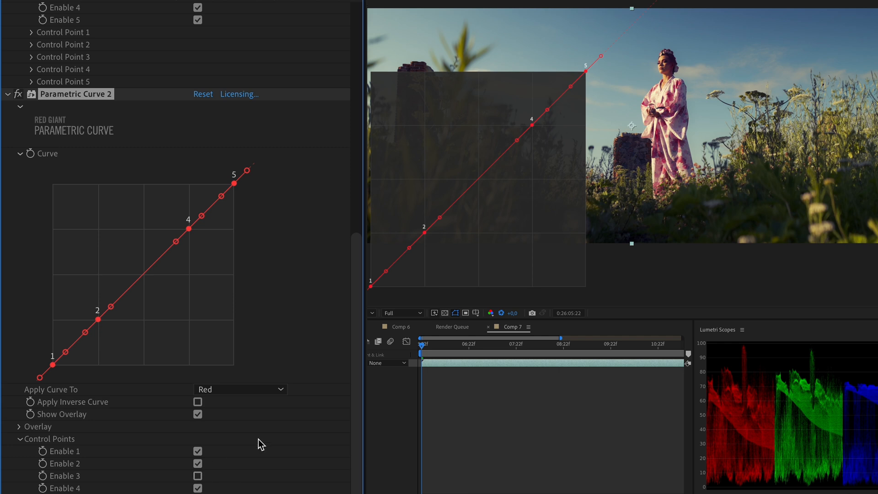
{"action": "mouse_move", "coordinate": [530, 130]}
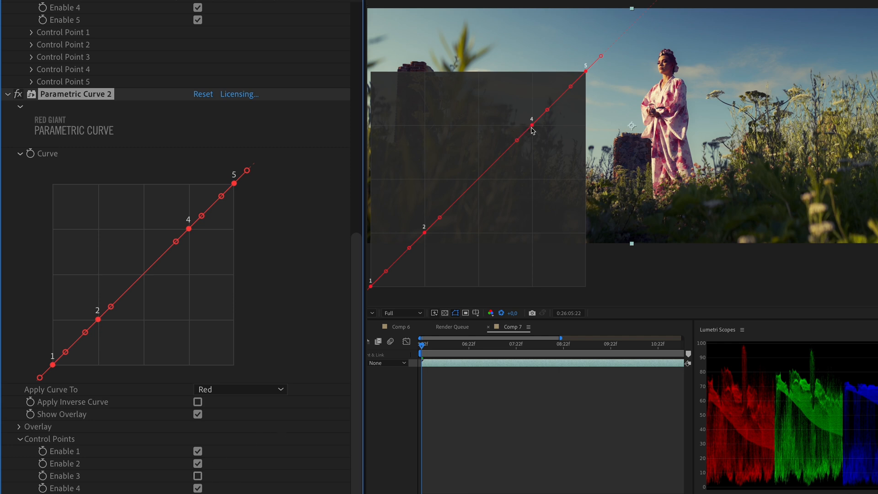
{"action": "left_click", "coordinate": [531, 123]}
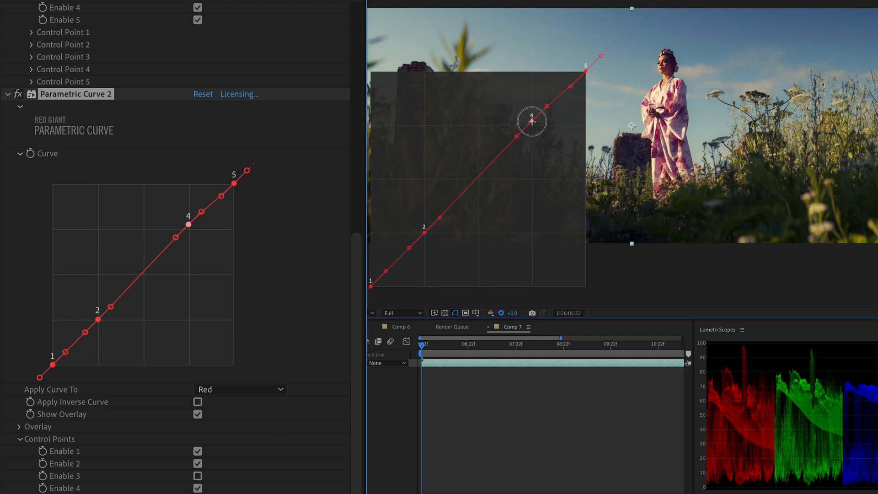
{"action": "left_click_drag", "start_coordinate": [531, 121], "coordinate": [528, 118]}
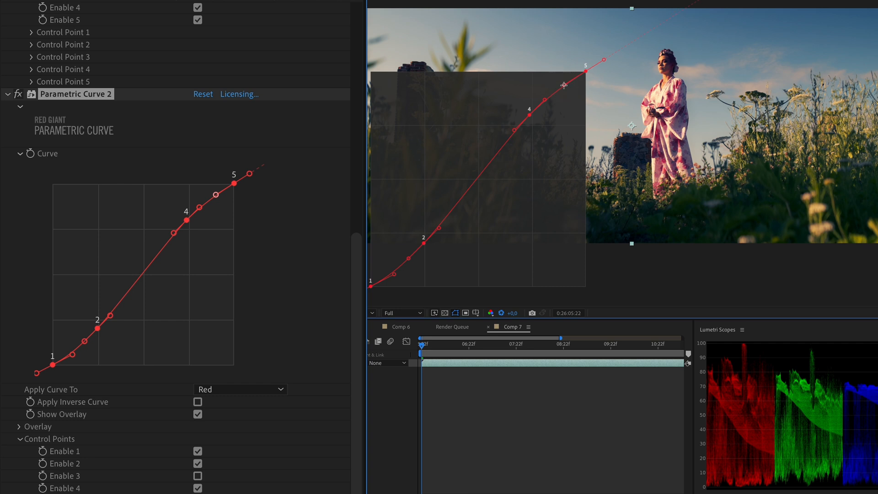
{"action": "right_click", "coordinate": [76, 94]}
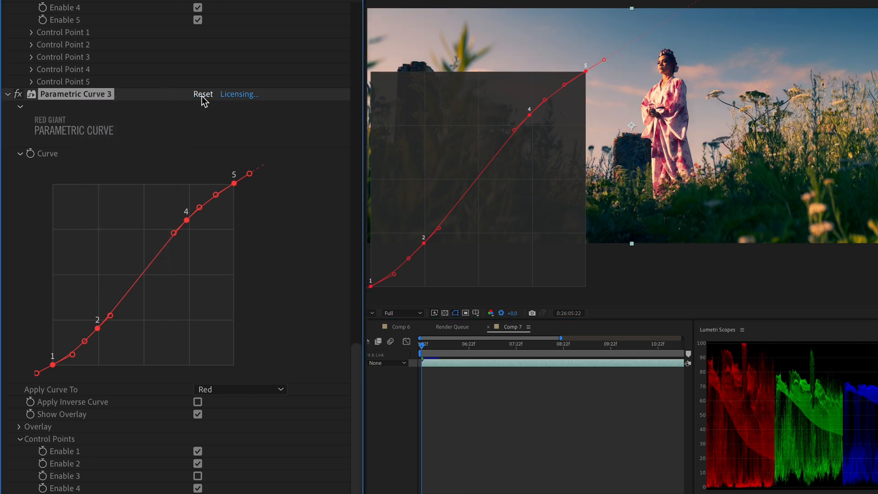
Reset the third curve, limit it to Green, and bow its midtones slightly upward
{"action": "left_click", "coordinate": [239, 390]}
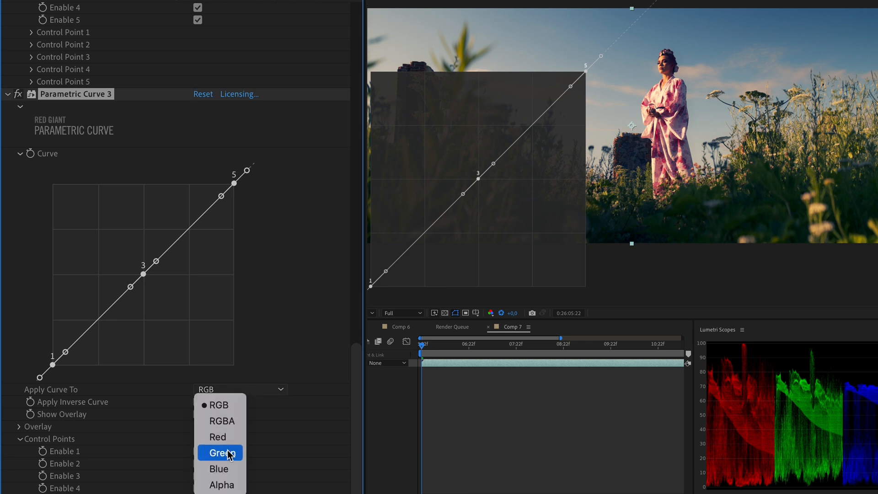
{"action": "left_click", "coordinate": [219, 452]}
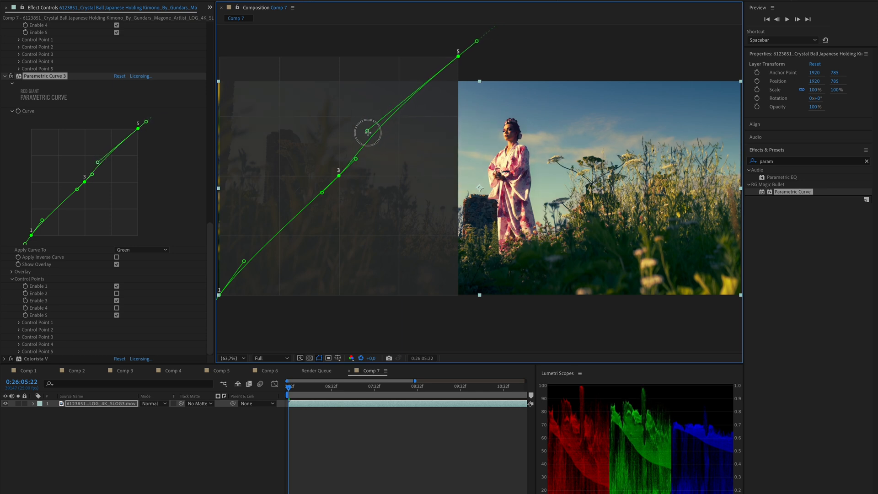
{"action": "left_click_drag", "start_coordinate": [368, 133], "coordinate": [374, 147]}
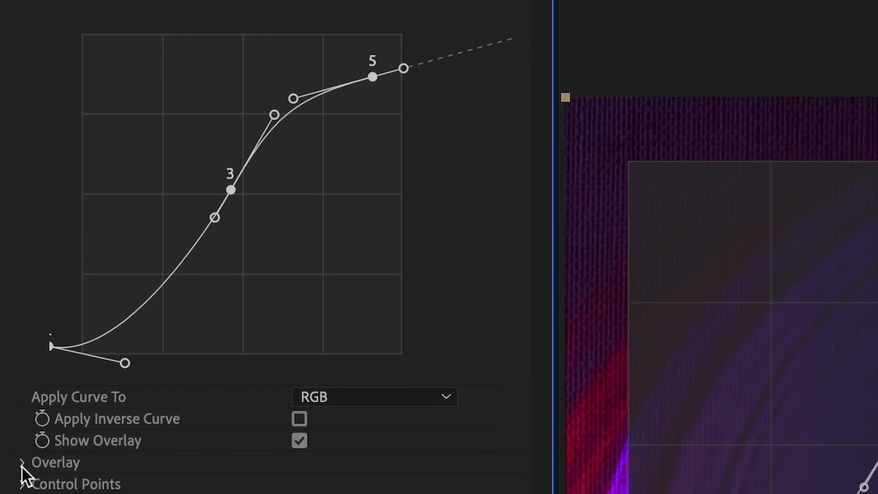
Experiment with raising the black point, then enable control point 2 for a lifted-shadow toe
{"action": "left_click", "coordinate": [20, 463]}
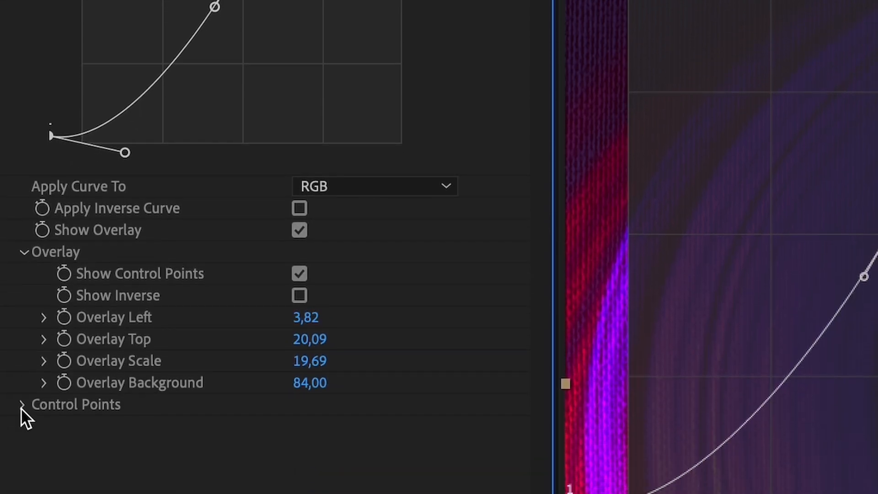
{"action": "left_click", "coordinate": [22, 404]}
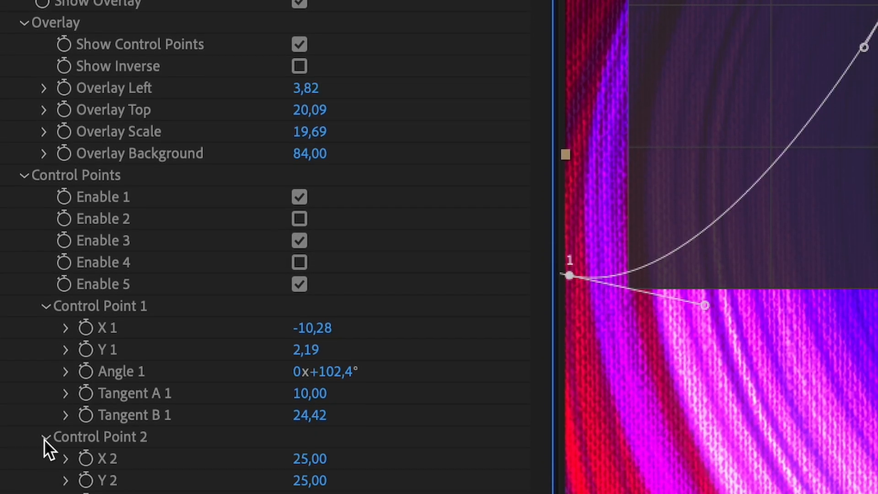
{"action": "scroll", "scroll_direction": "down", "scroll_amount": 3}
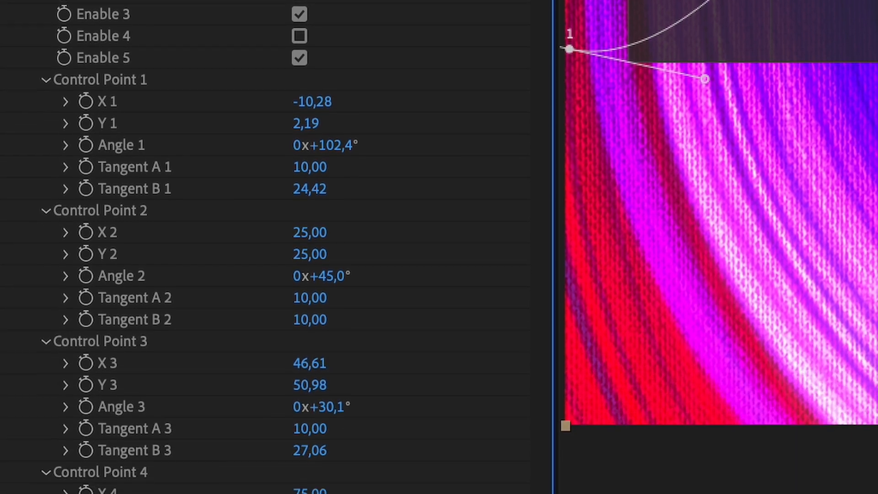
{"action": "scroll", "scroll_direction": "down", "scroll_amount": 3}
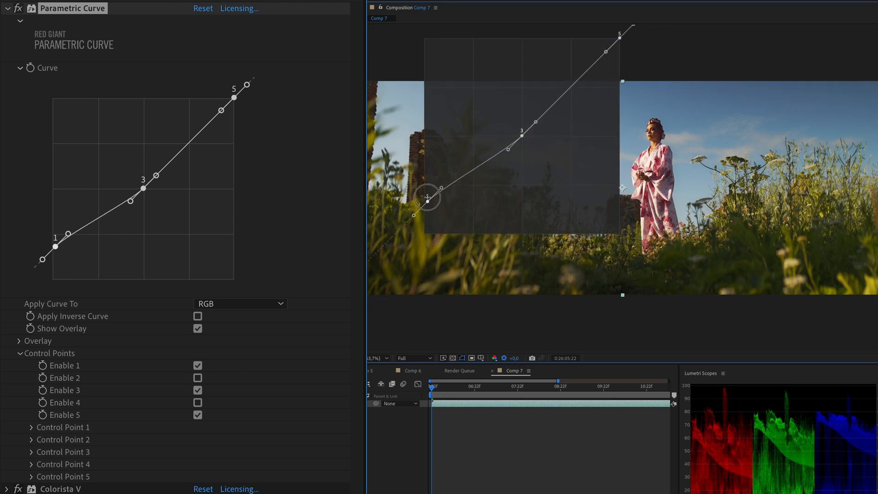
{"action": "left_click_drag", "start_coordinate": [67, 233], "coordinate": [51, 241]}
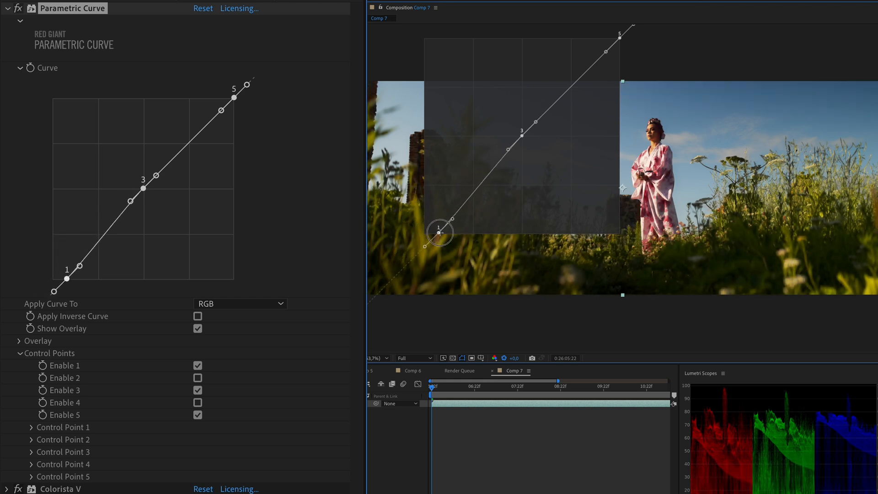
{"action": "left_click_drag", "start_coordinate": [69, 278], "coordinate": [77, 290]}
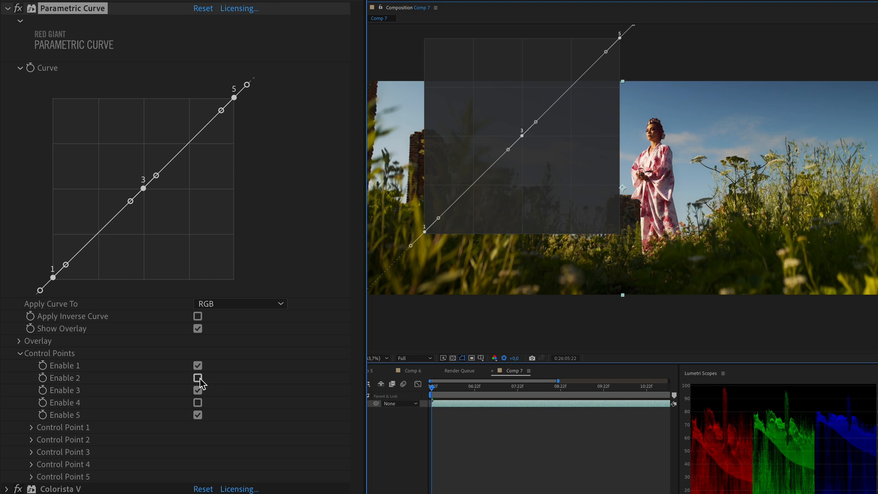
{"action": "left_click", "coordinate": [198, 378]}
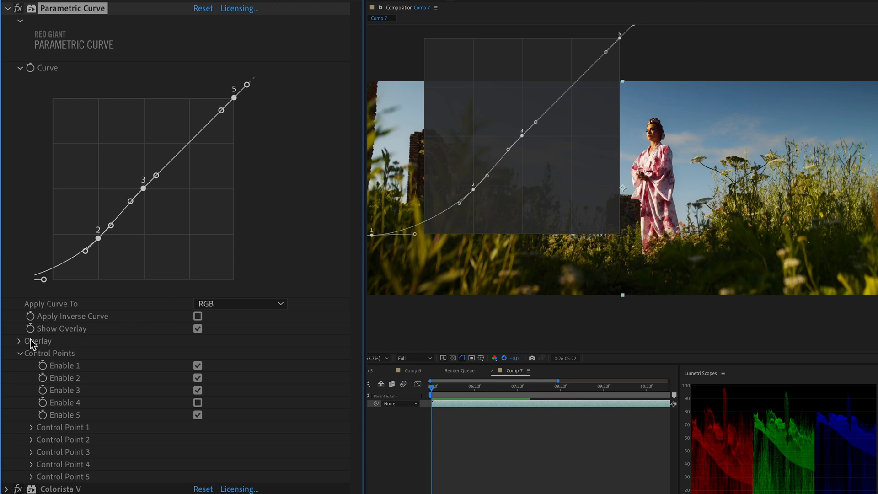
In the Overlay settings, hide the control points from the on-image curve display
{"action": "left_click", "coordinate": [19, 342]}
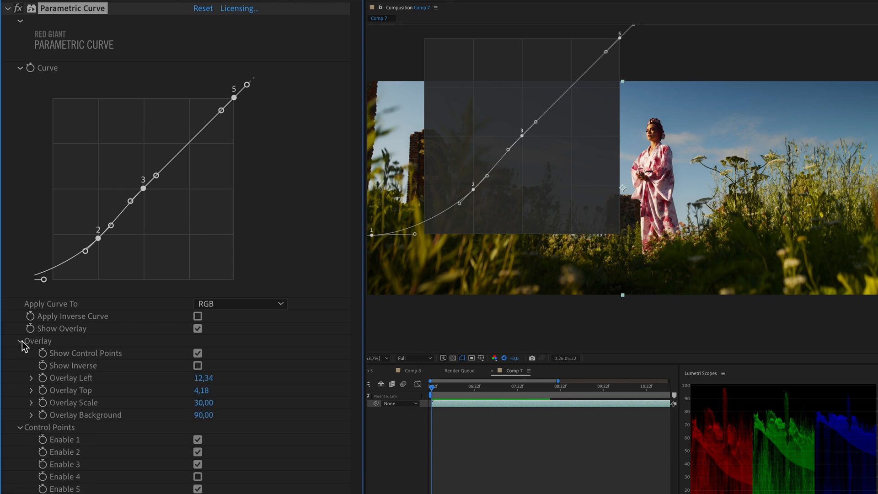
{"action": "left_click", "coordinate": [198, 353]}
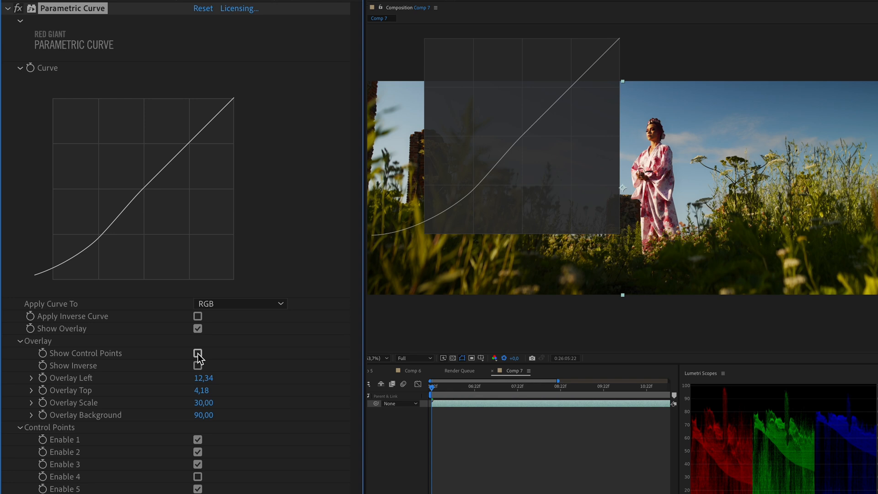
{"action": "left_click", "coordinate": [198, 353]}
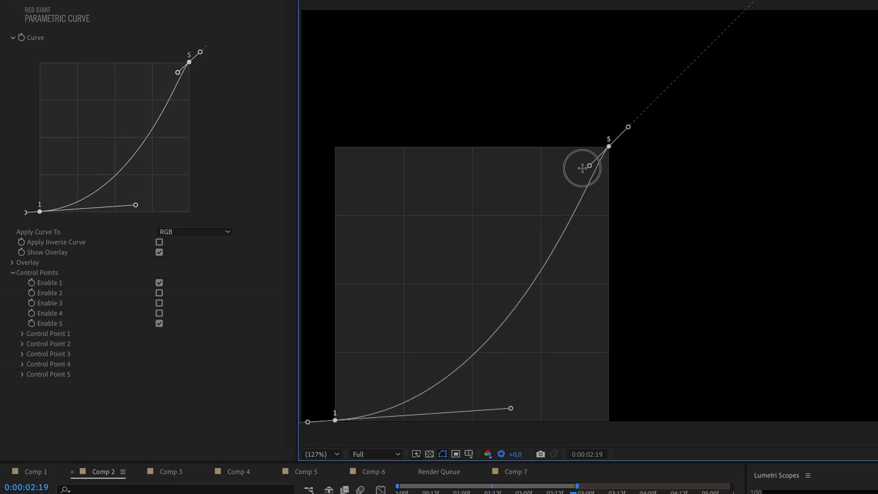
Flatten the highlight point's tangent far left to steepen the two-point S-curve
{"action": "left_click_drag", "start_coordinate": [582, 166], "coordinate": [392, 190]}
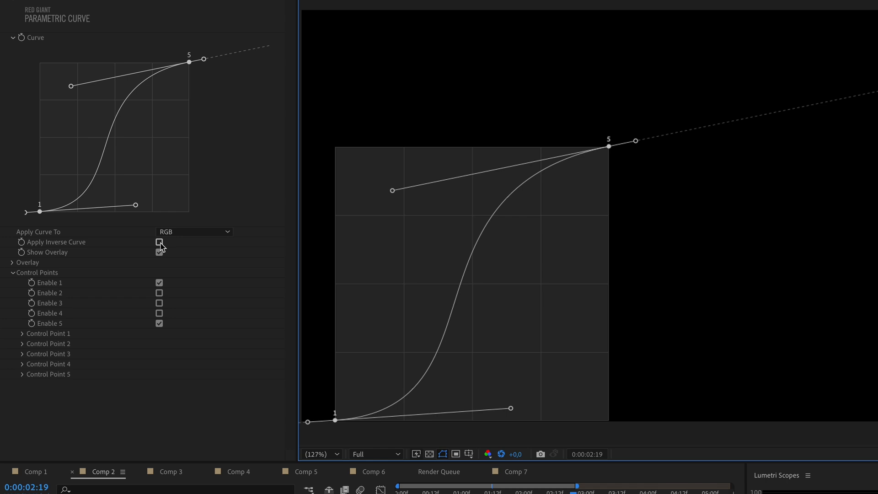
Duplicate the S-curve effect to start the inverse-curve sandwich on the airplane layer
{"action": "right_click", "coordinate": [38, 26]}
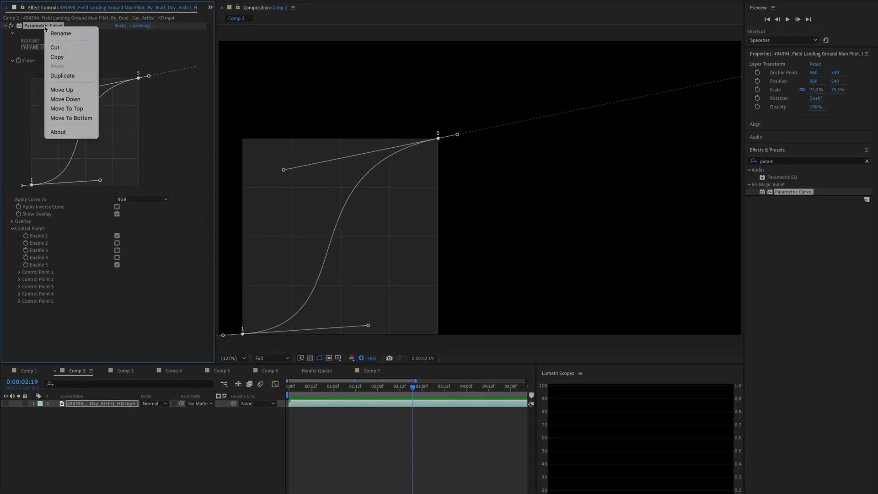
{"action": "left_click", "coordinate": [62, 75]}
{"action": "type", "text": " - Inverse"}
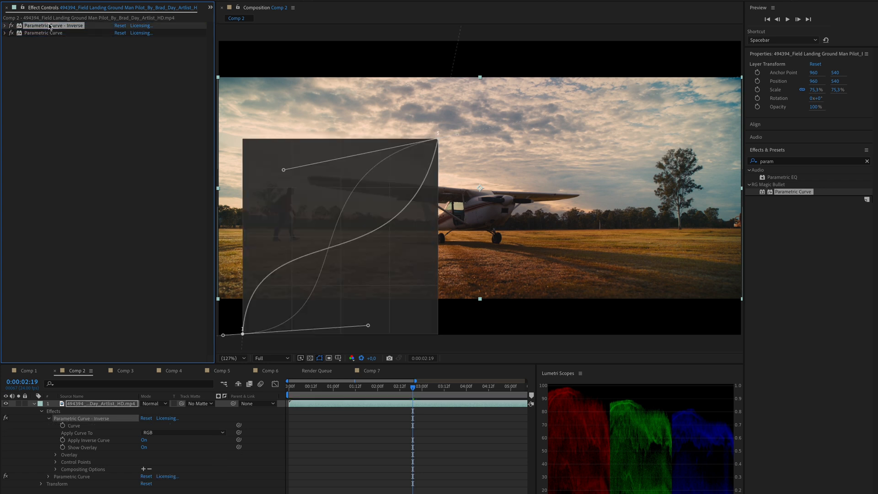
{"action": "mouse_move", "coordinate": [41, 36]}
{"action": "type", "text": "rista"}
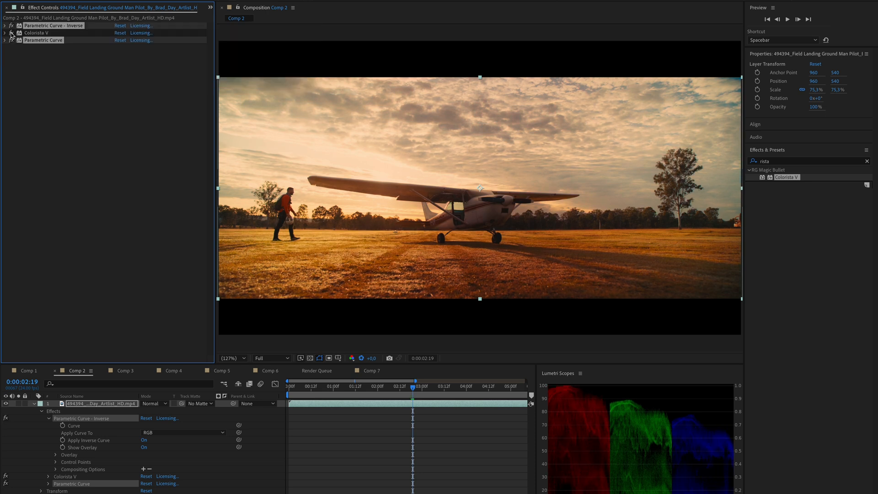
Add uni.Glow to the airplane layer via a 'glow' search, then search 'shine'
{"action": "left_click", "coordinate": [865, 160]}
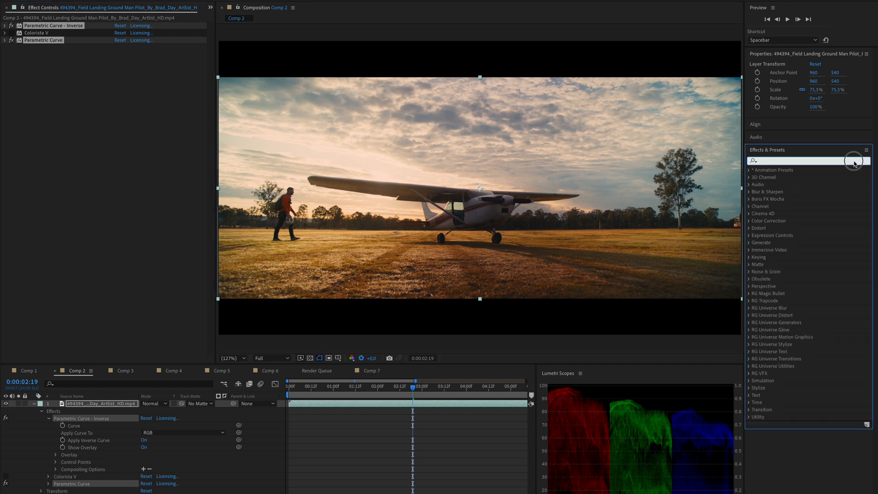
{"action": "type", "text": "glow"}
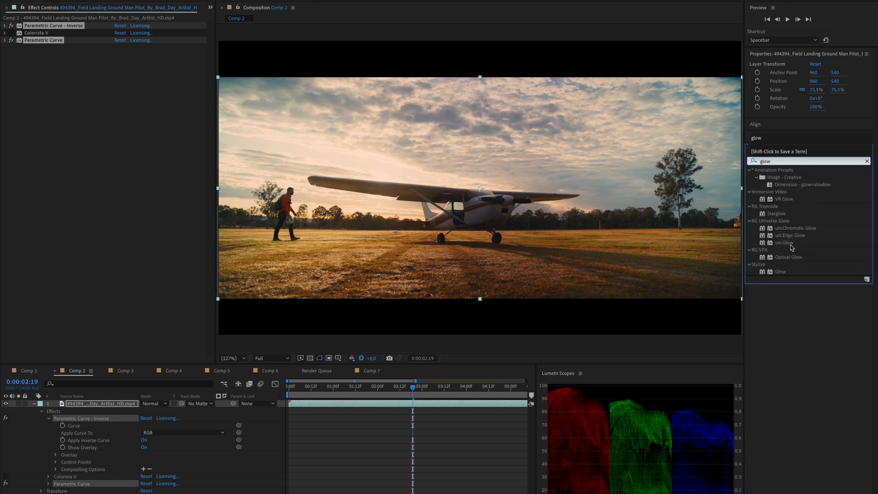
{"action": "double_click", "coordinate": [784, 243]}
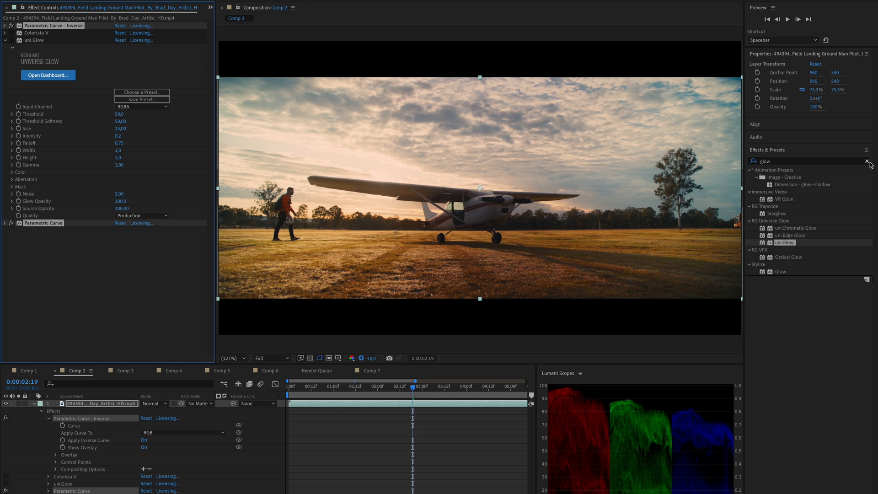
{"action": "type", "text": "shine"}
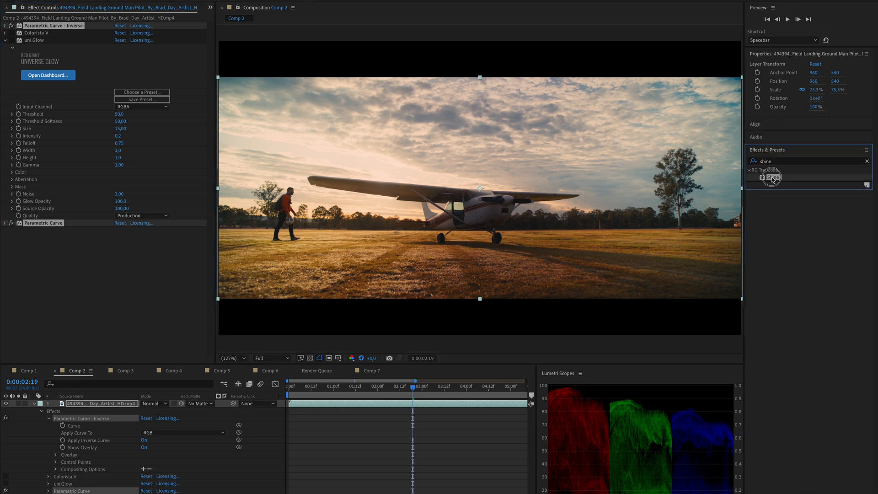